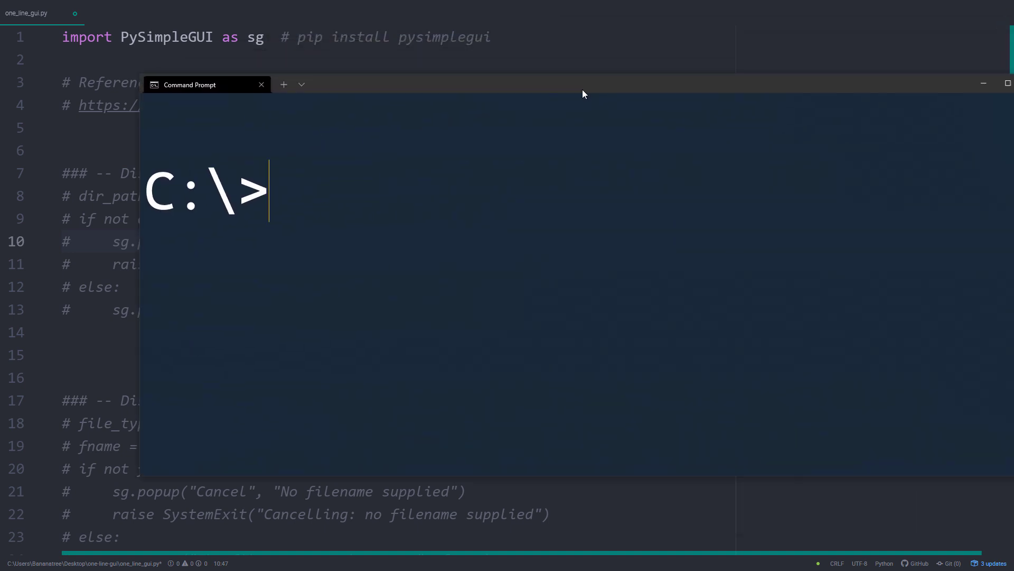
Step: Run 'pip install pysimplegui' in the Command Prompt tab of Windows Terminal
text(pip in)
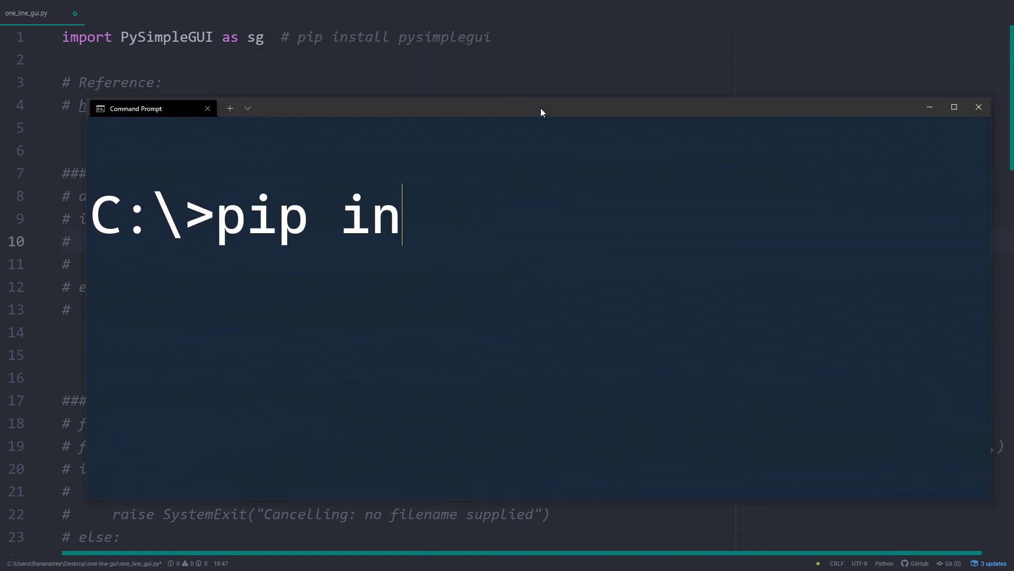
text(stall pysimplegui)
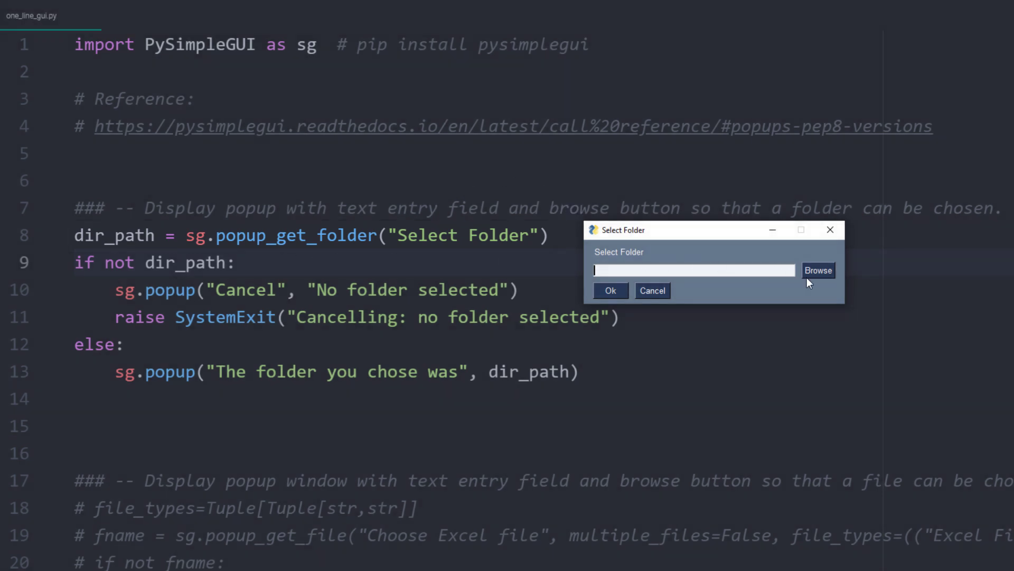
Step: Browse to a folder and see its path reported, then cancel to get 'No folder selected'
click(818, 270)
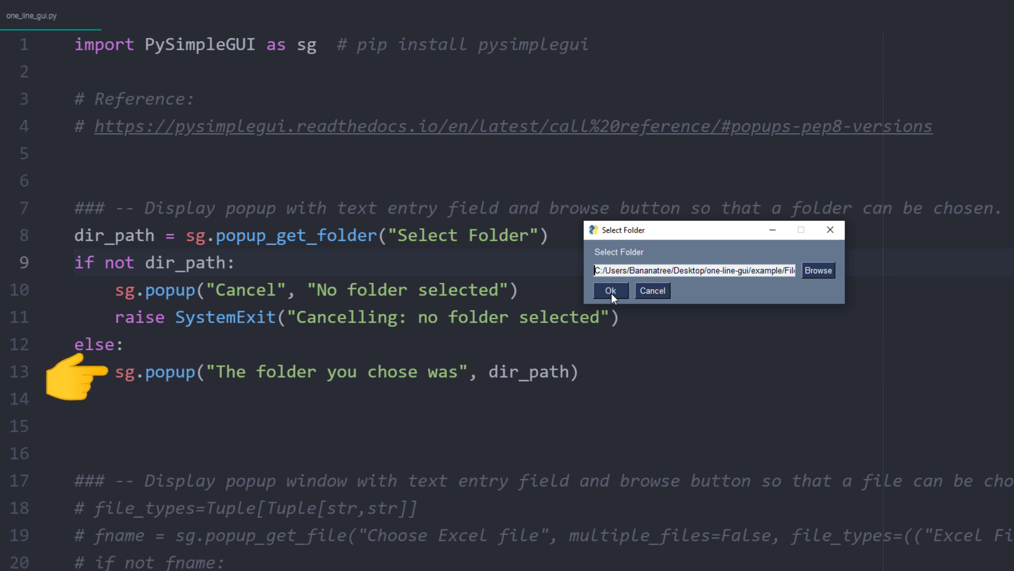
click(610, 290)
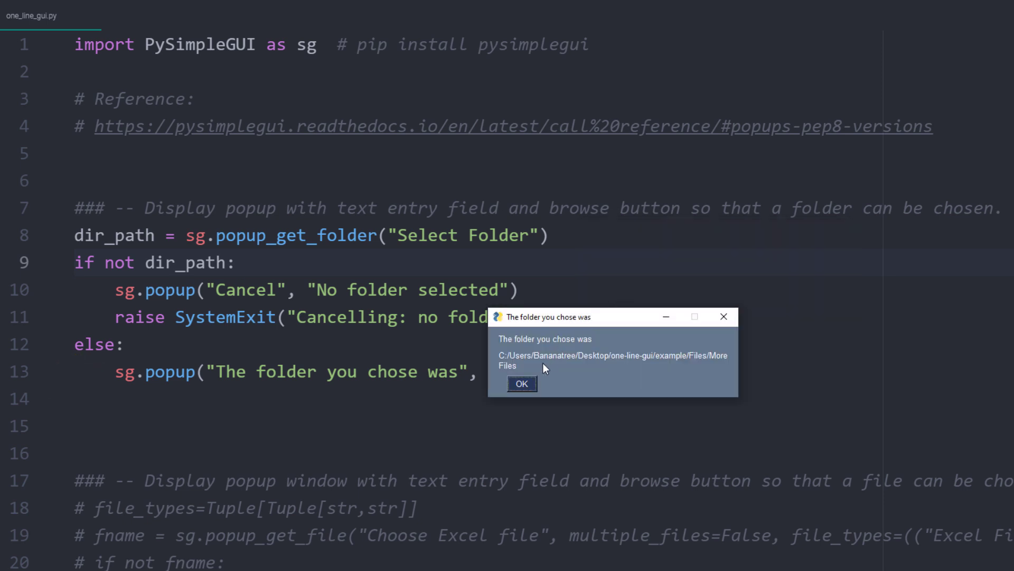
click(521, 383)
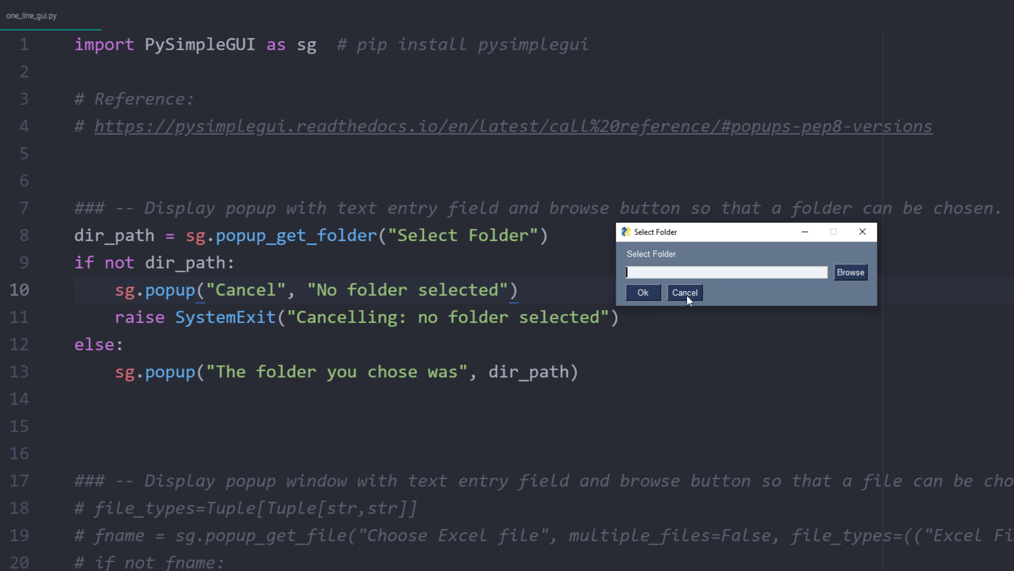
click(685, 291)
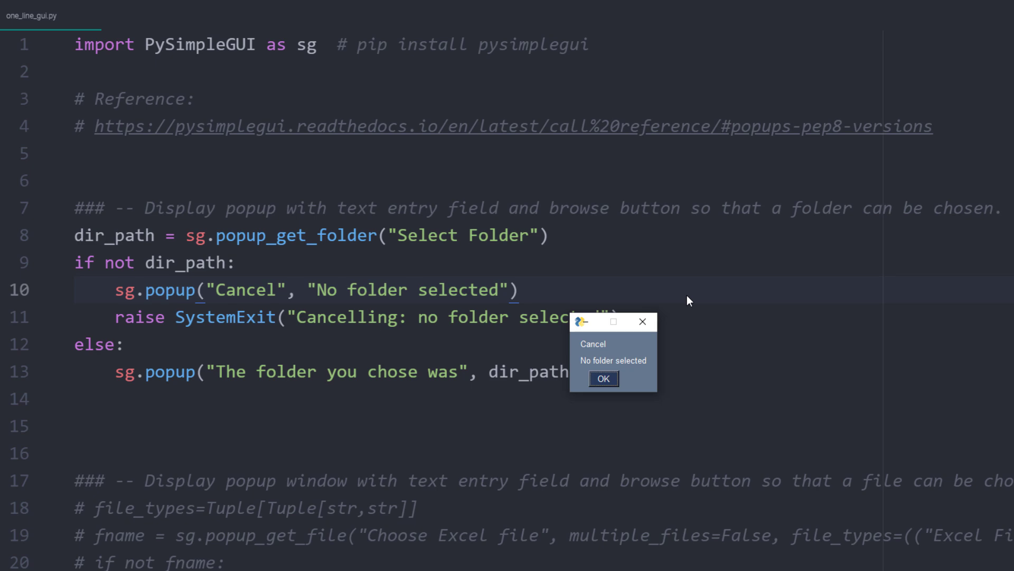
click(602, 379)
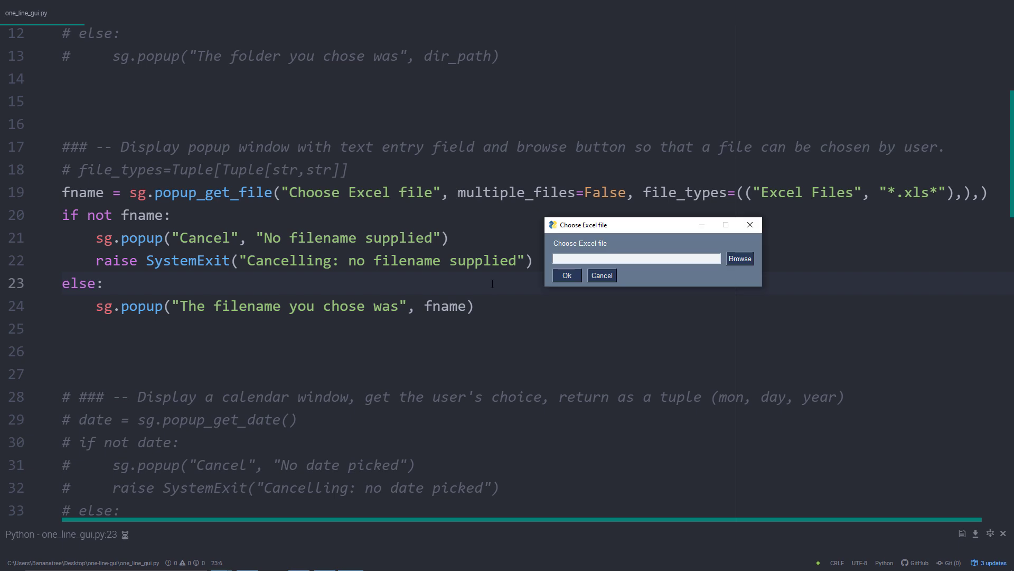
Step: Run the popup_get_file version of the script to show the Choose Excel file prompt
click(636, 258)
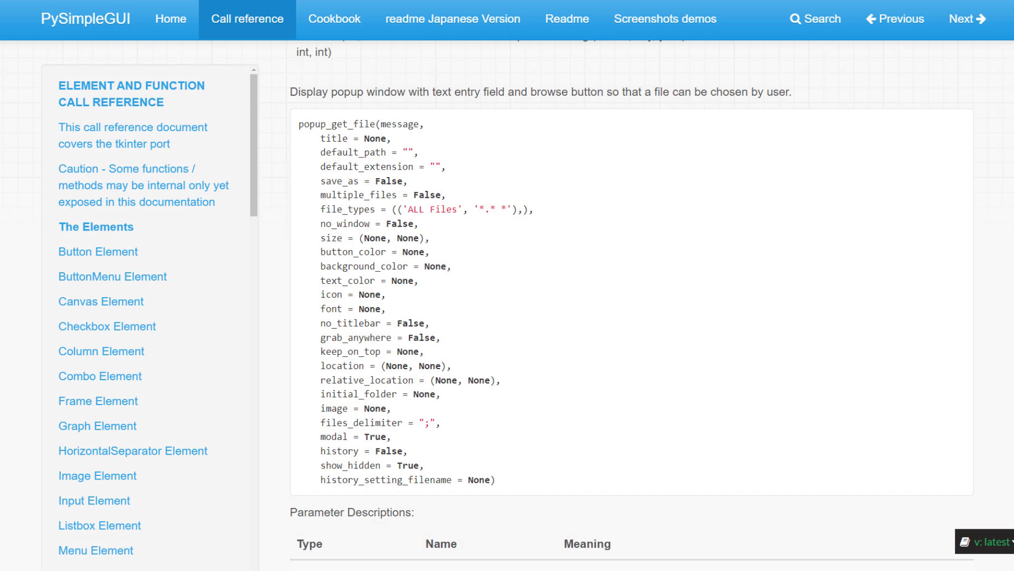
Step: Scroll through popup_get_file's parameters in the PySimpleGUI call reference
scroll(down, 3)
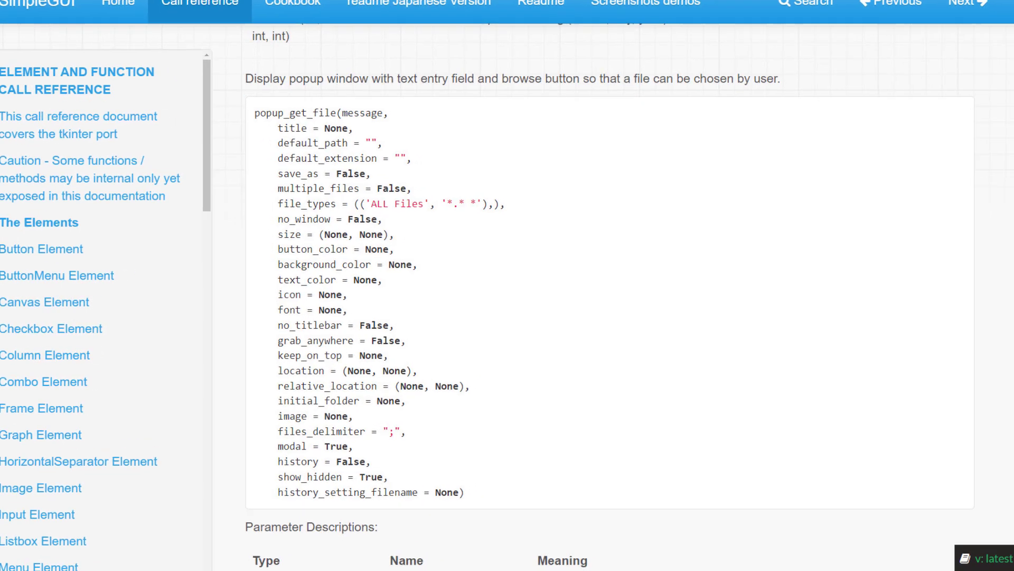
scroll(down, 3)
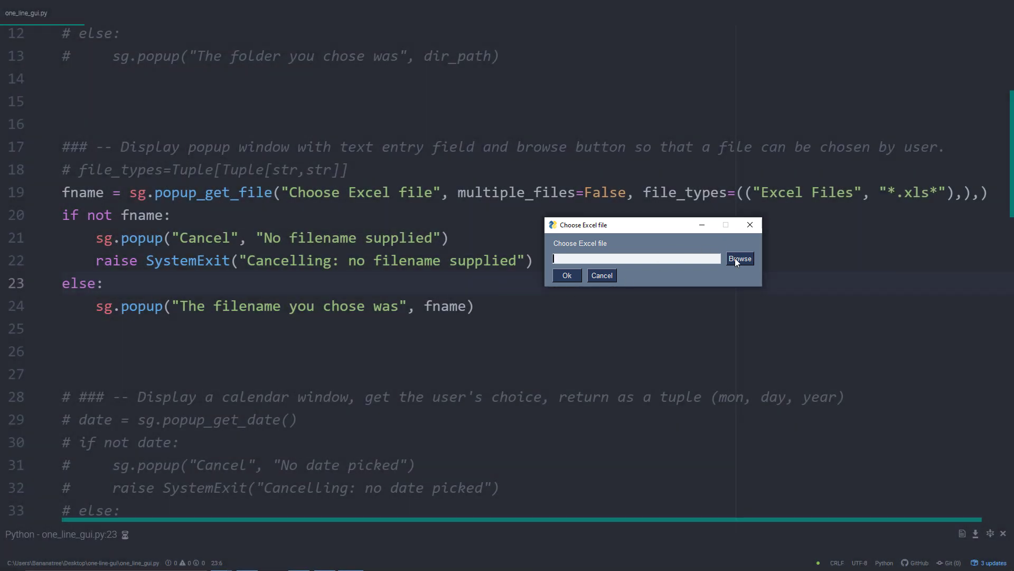
Step: Pick Ghana.xlsx in the Excel file picker and dismiss the filename message
click(739, 258)
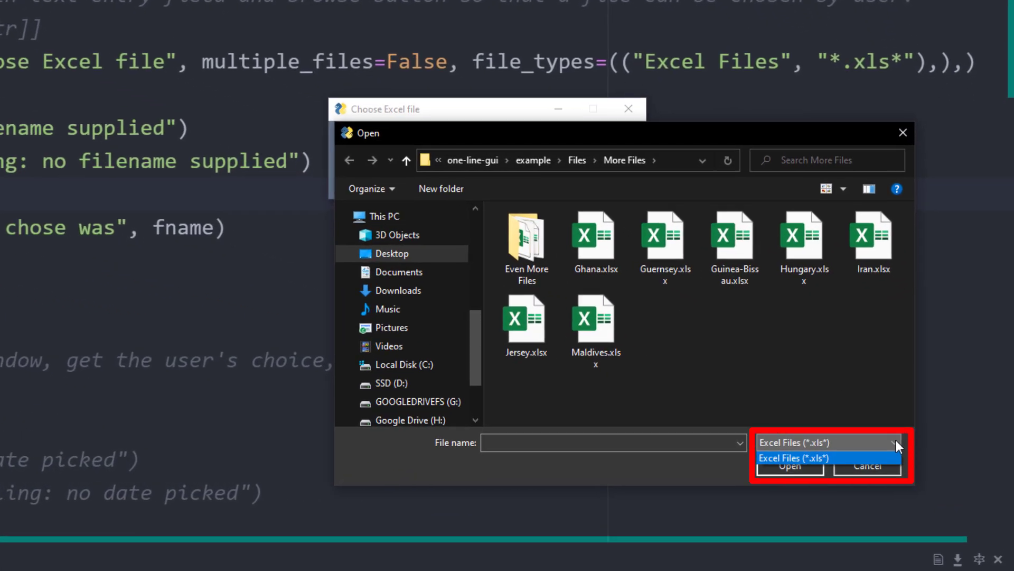
click(593, 239)
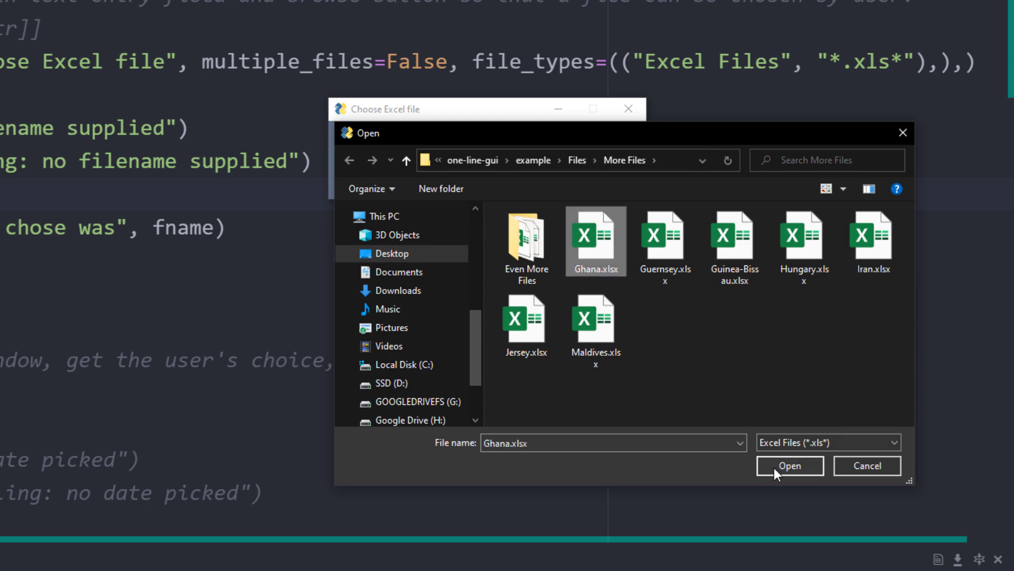
click(789, 465)
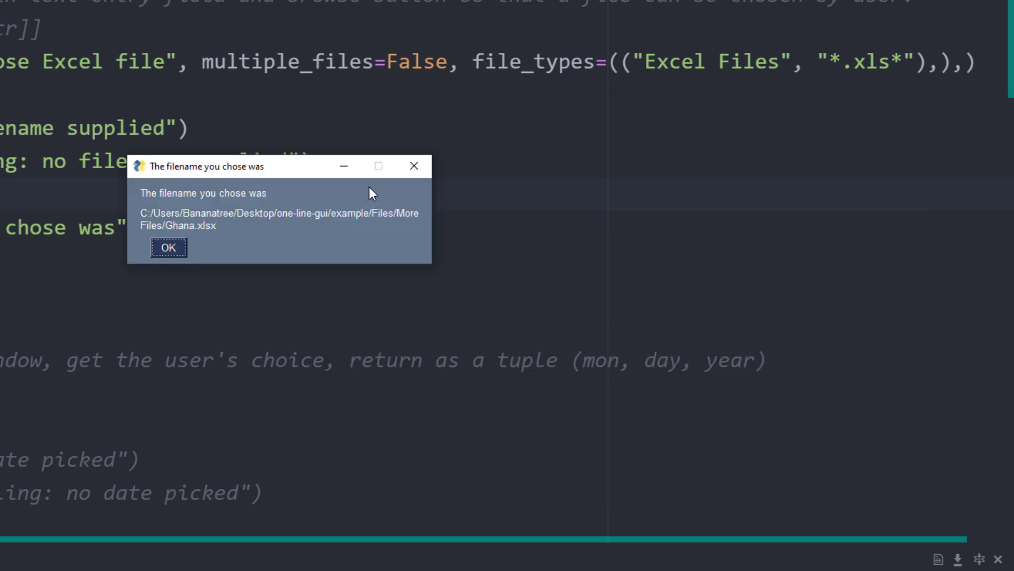
click(168, 248)
text(Tru)
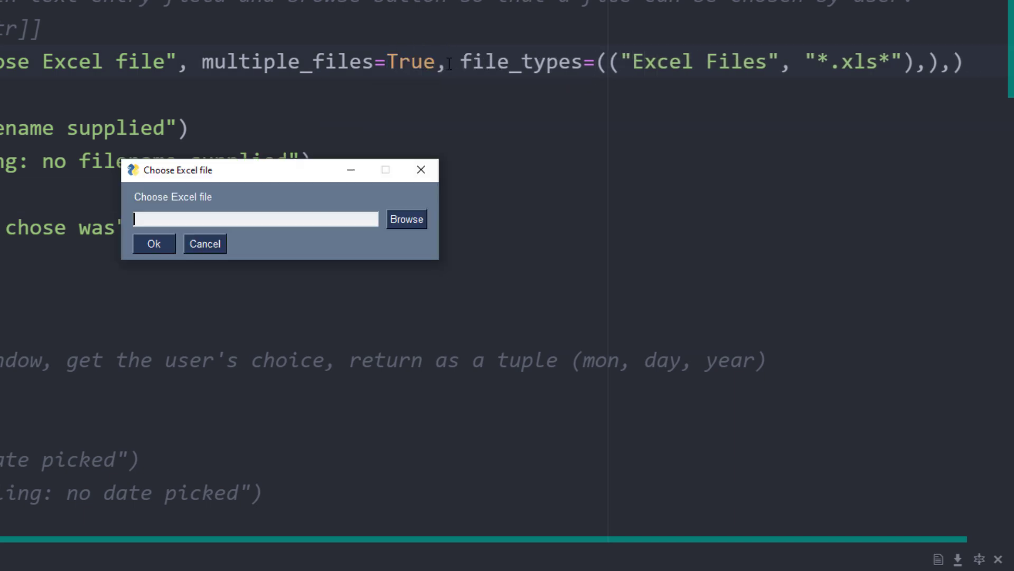
Step: With multiple_files=True, select Guernsey and Guinea-Bissau and dismiss the listing popup
click(406, 219)
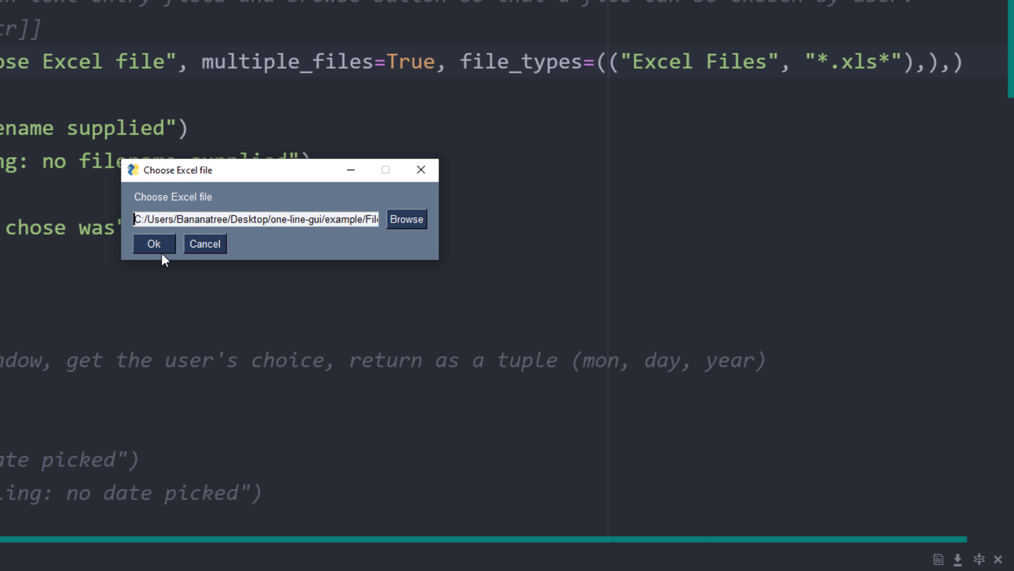
click(153, 244)
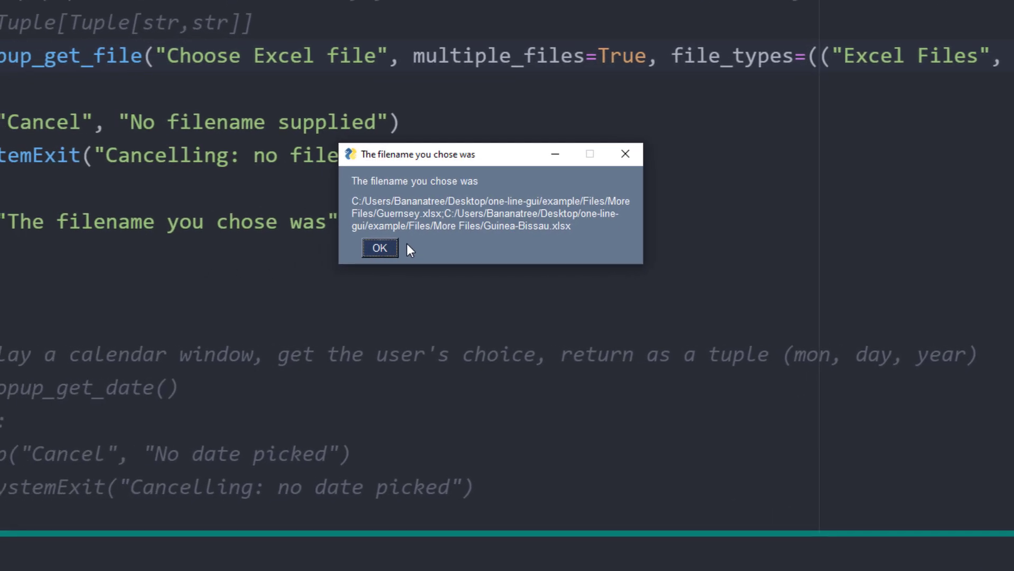
click(379, 247)
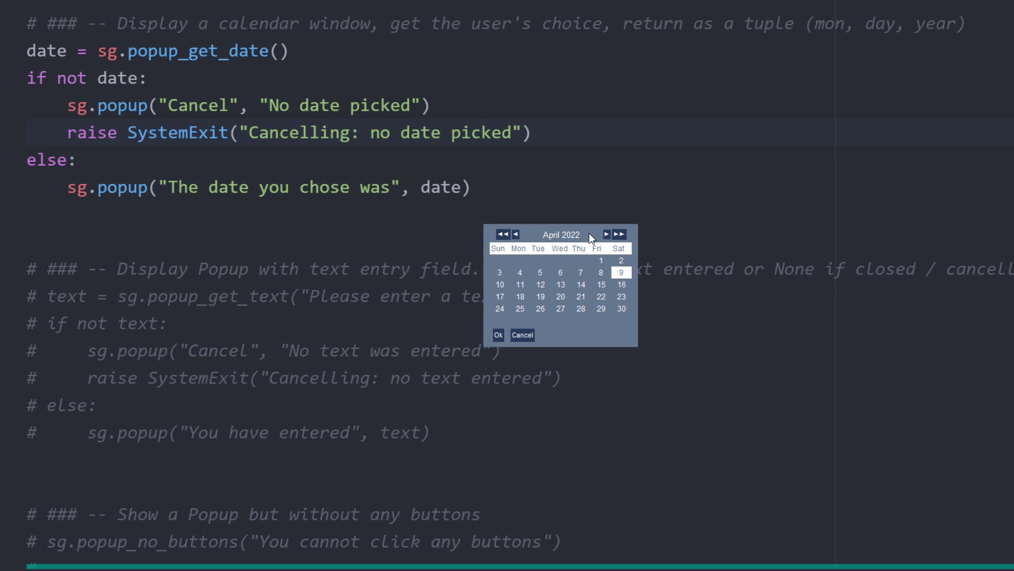
mouse_move(593, 234)
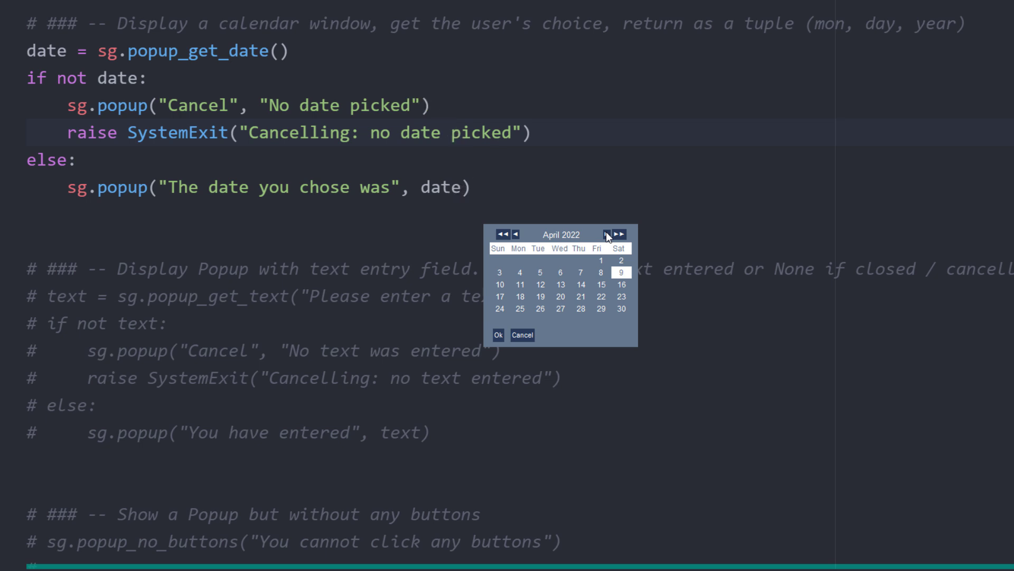
Step: Advance the calendar to May 2022, confirm the 12th, and dismiss the (5, 12, 2022) result
click(609, 234)
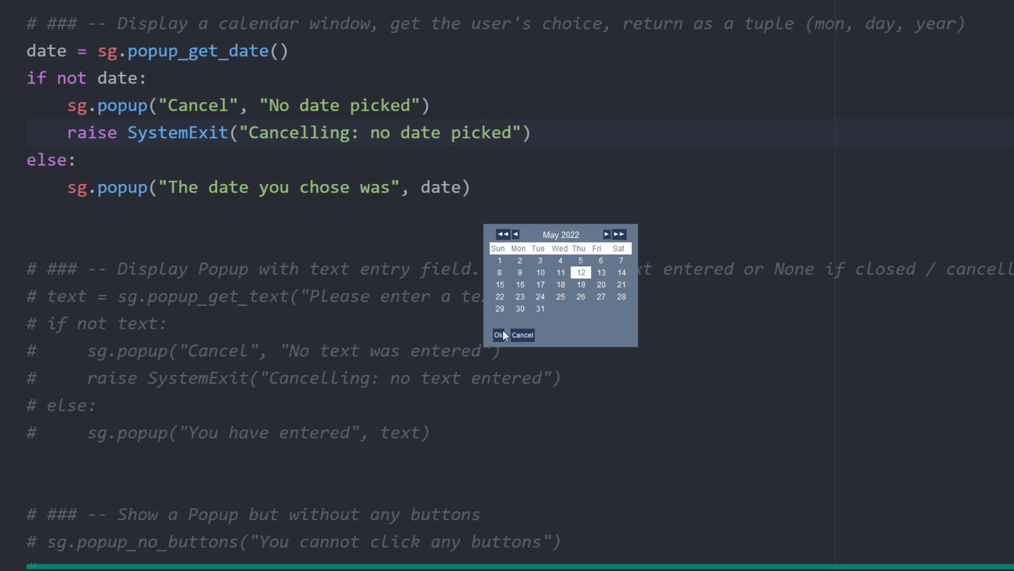
click(498, 334)
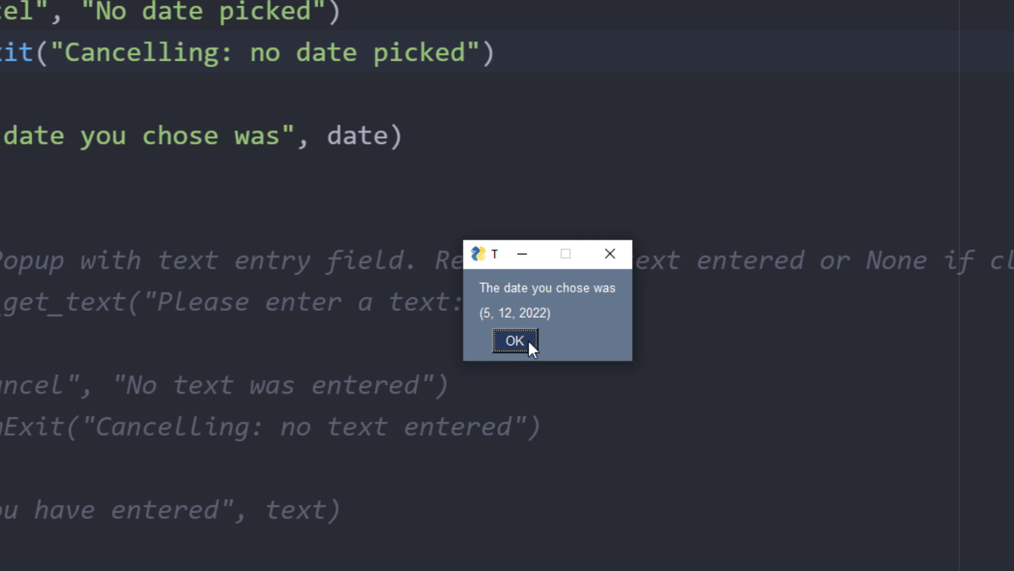
click(514, 341)
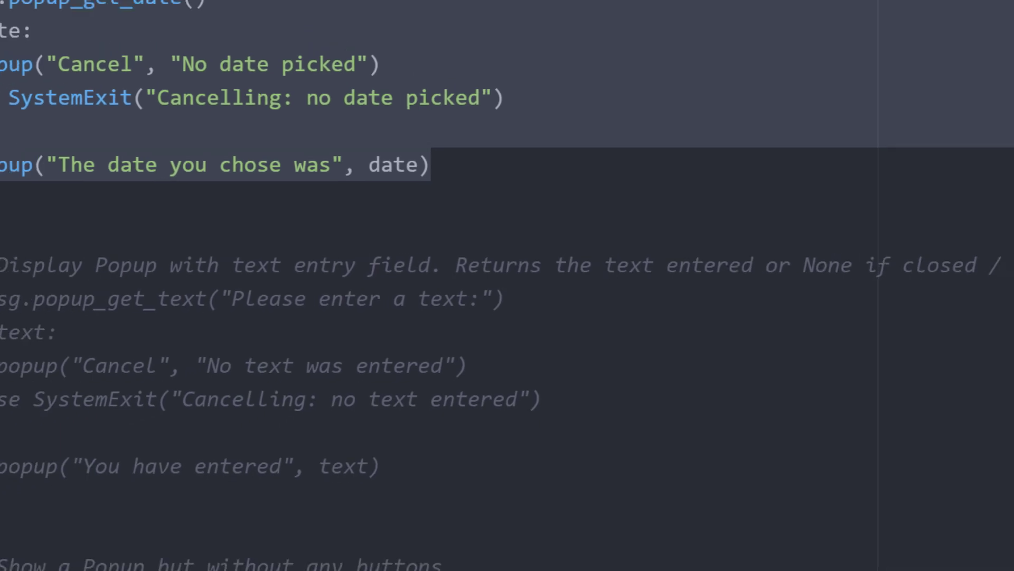
Step: Submit 'Coding Is Fun' in the text-entry popup and close the 'You have entered' echo
scroll(down, 3)
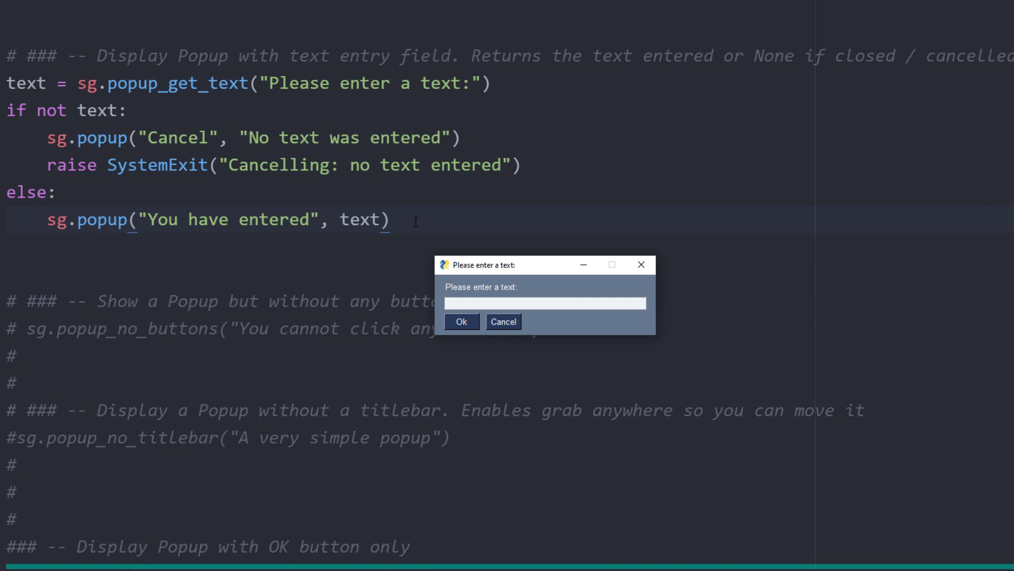
text(Coding)
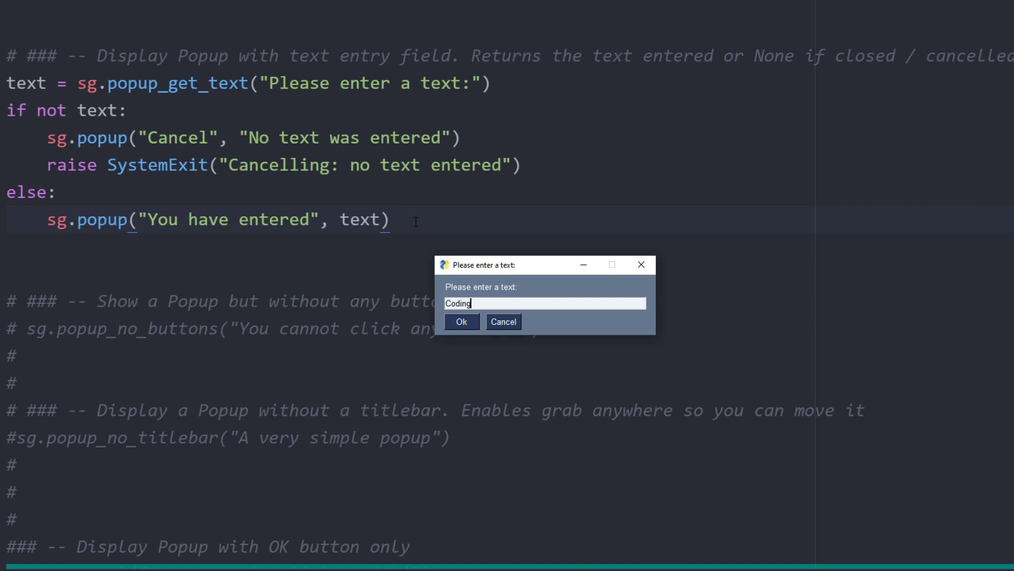
text(Is Fun)
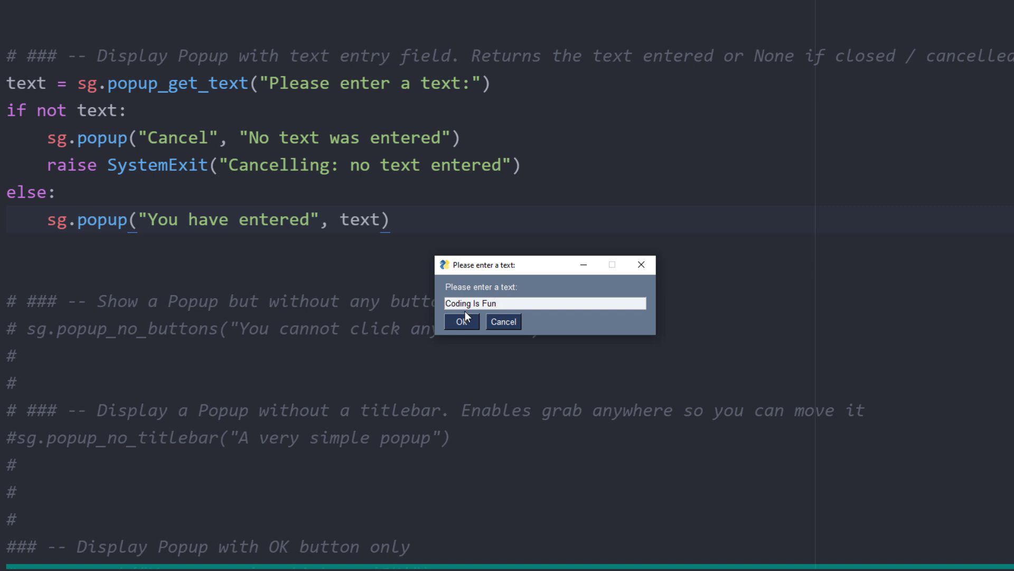
click(462, 321)
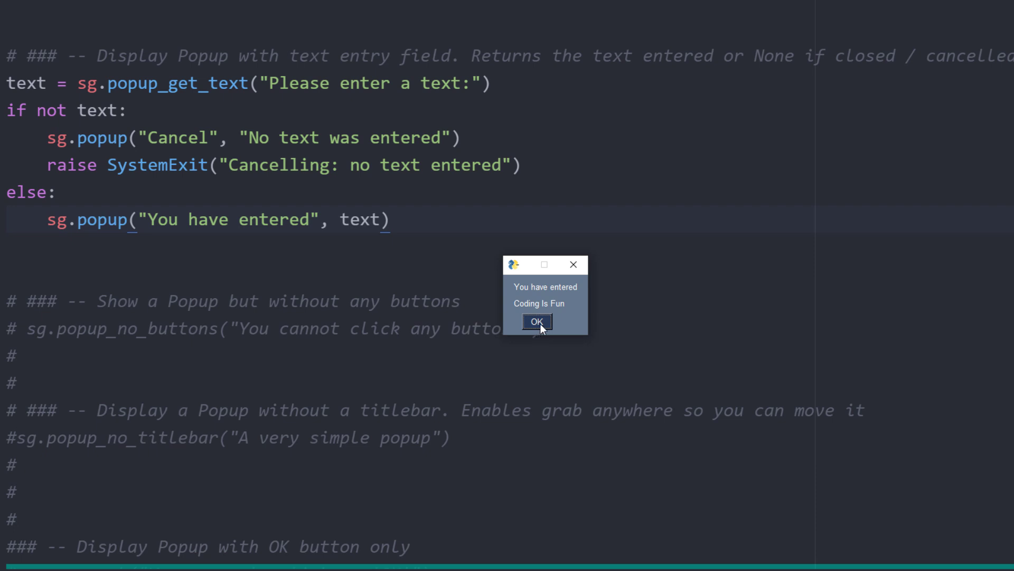
click(536, 322)
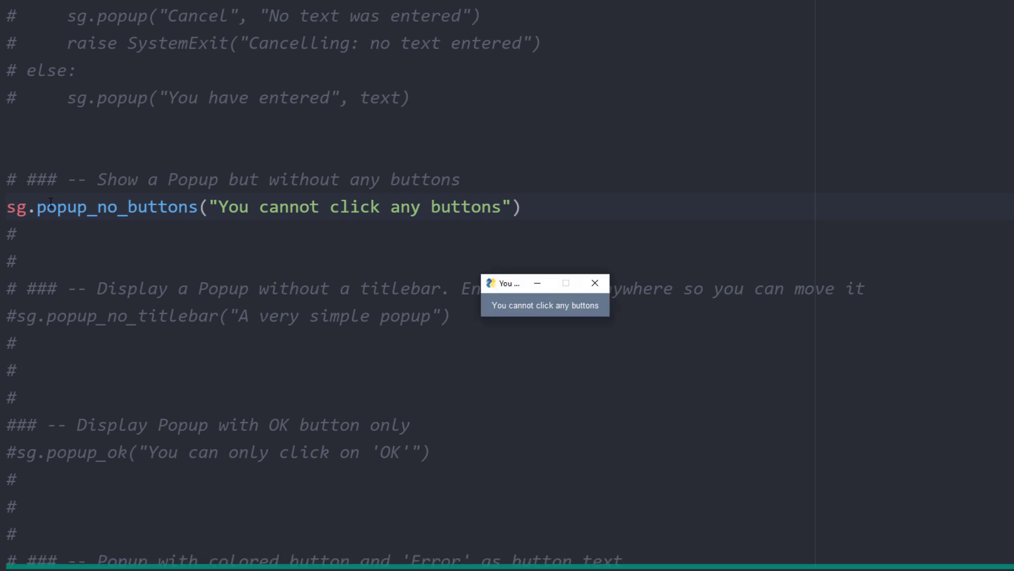
mouse_move(549, 285)
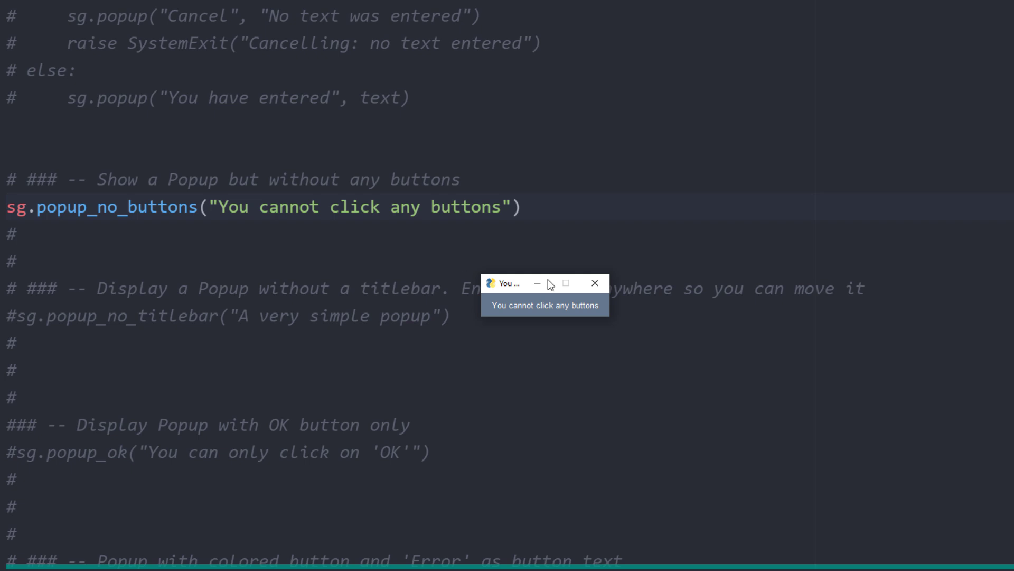
mouse_move(593, 283)
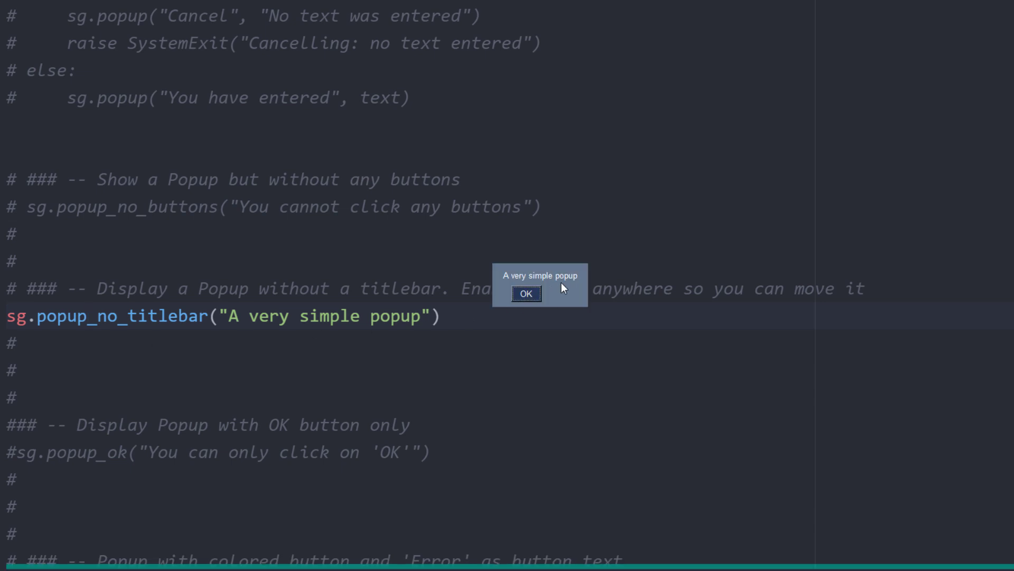
Step: Drag the titlebar-less popup, then dismiss the OK-only and 'Something went wrong' popups
drag(540, 285, 543, 352)
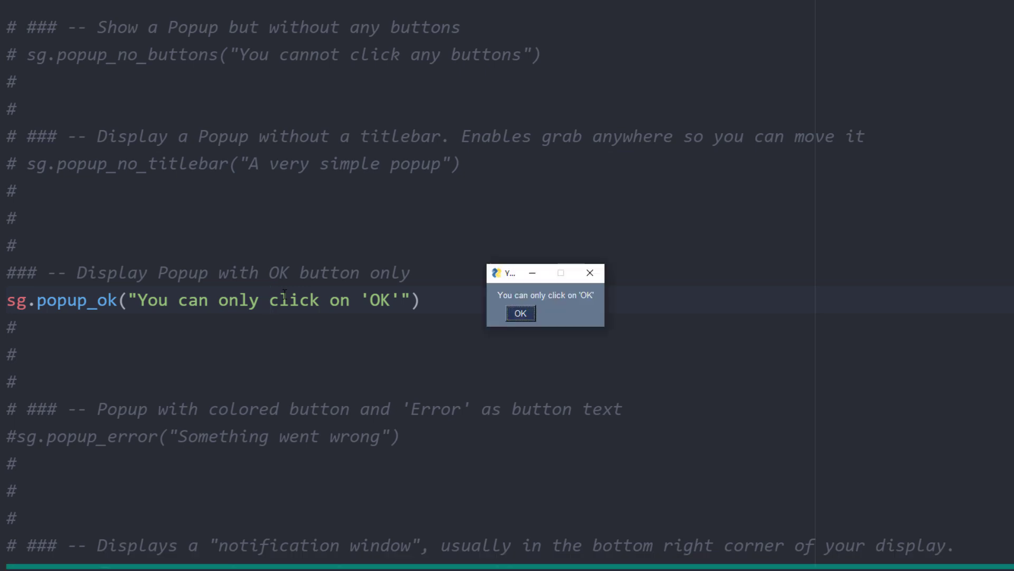
mouse_move(534, 317)
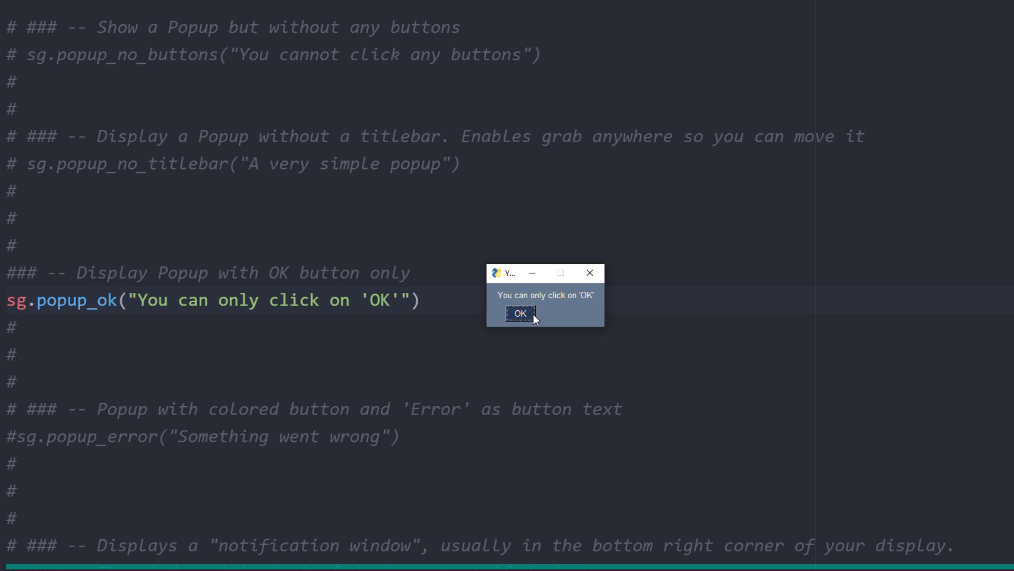
click(519, 313)
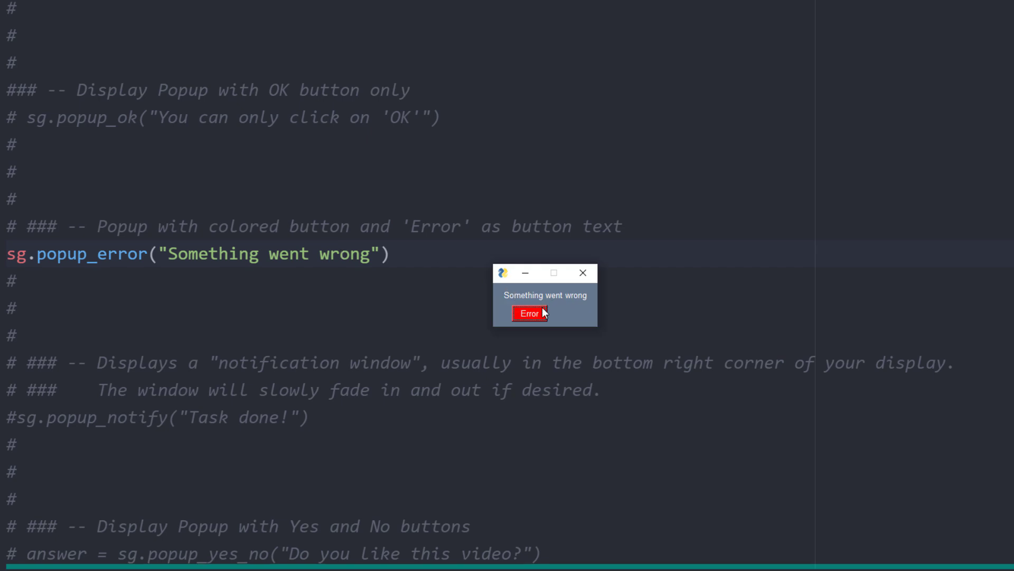
click(530, 313)
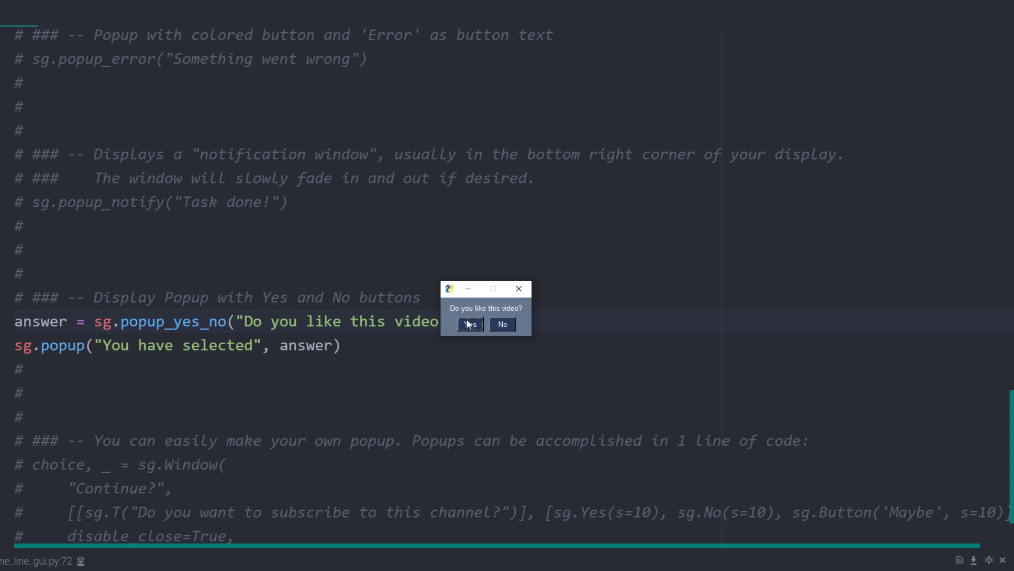
Step: Answer Yes to 'Do you like this video?' and Maybe in the subscribe window, closing each echo
click(469, 323)
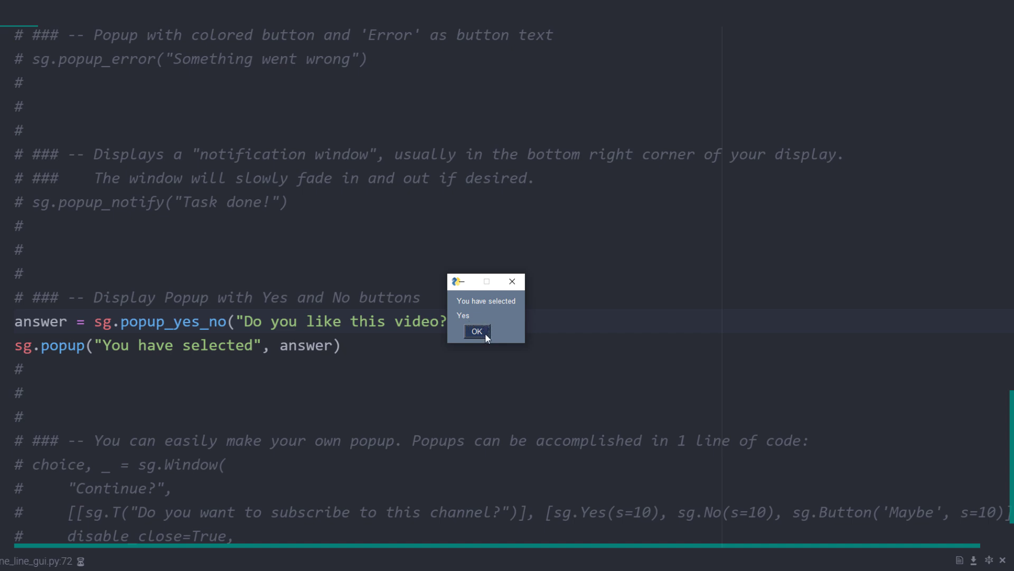
click(476, 330)
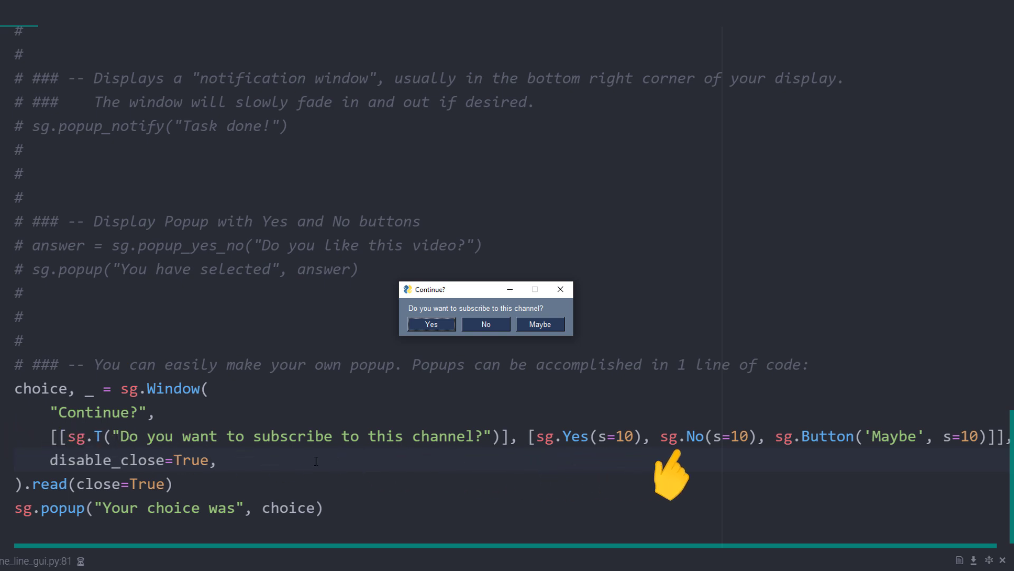
mouse_move(880, 472)
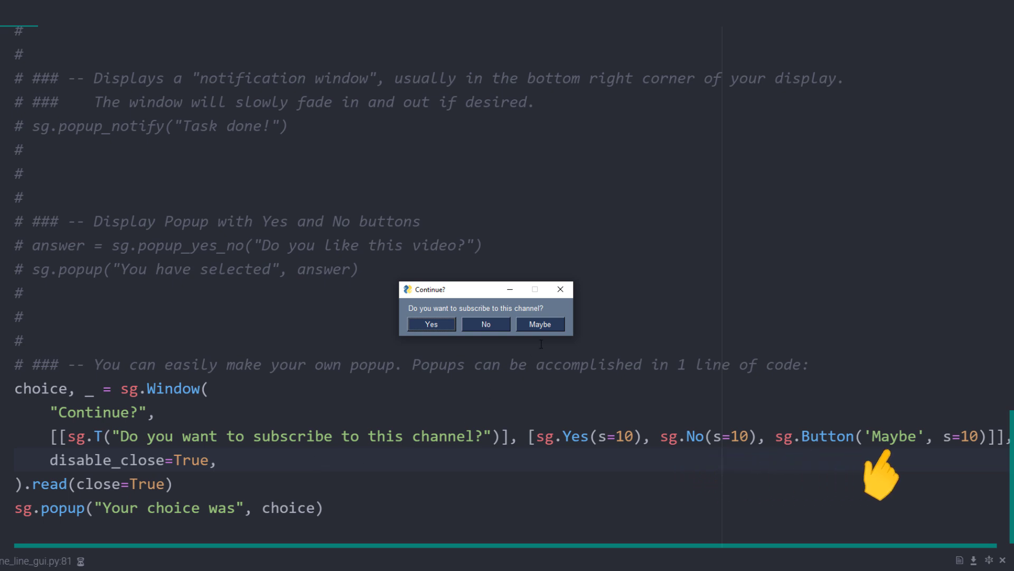
mouse_move(876, 466)
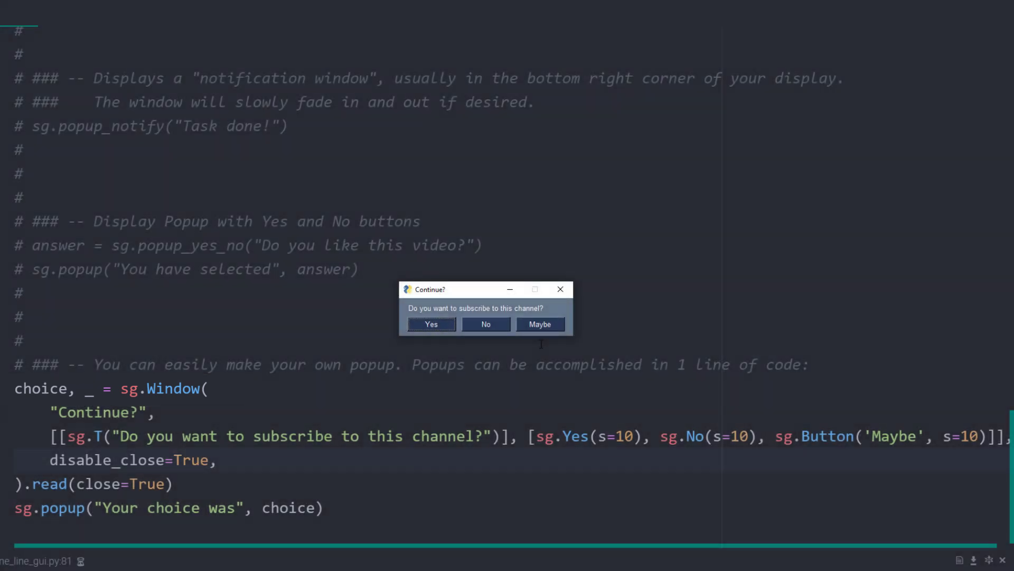
click(539, 324)
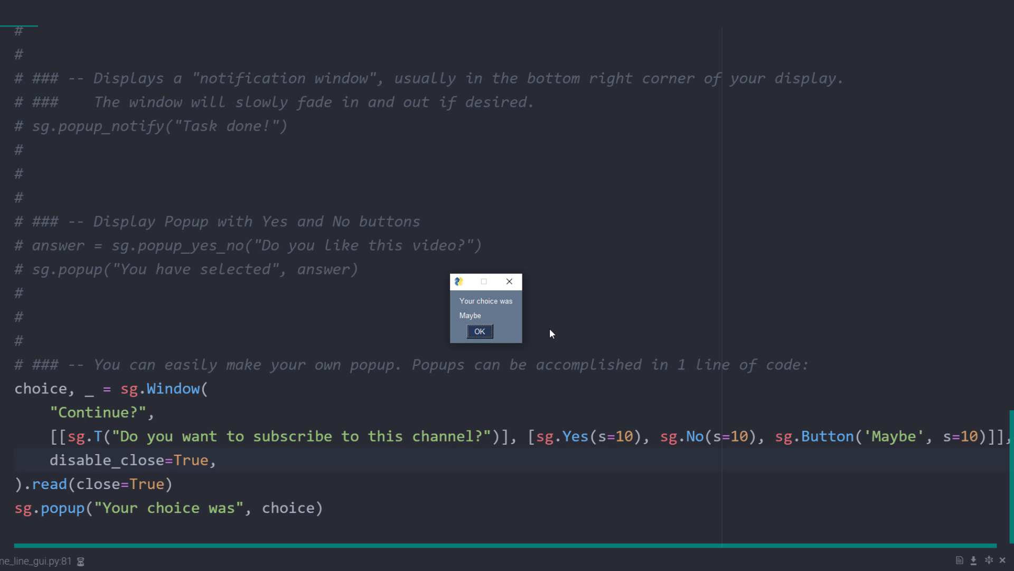
mouse_move(533, 331)
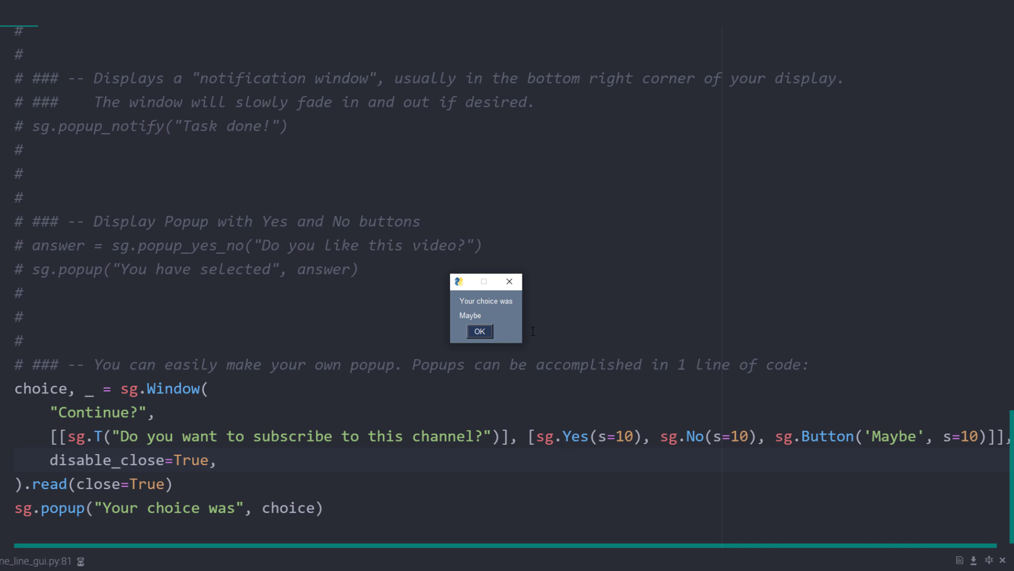
click(479, 331)
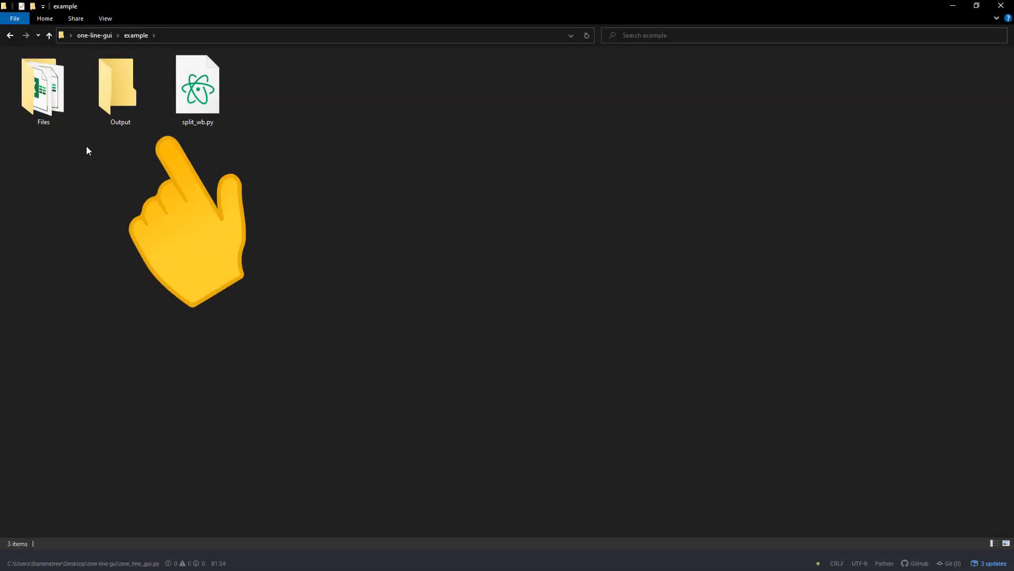
double_click(42, 84)
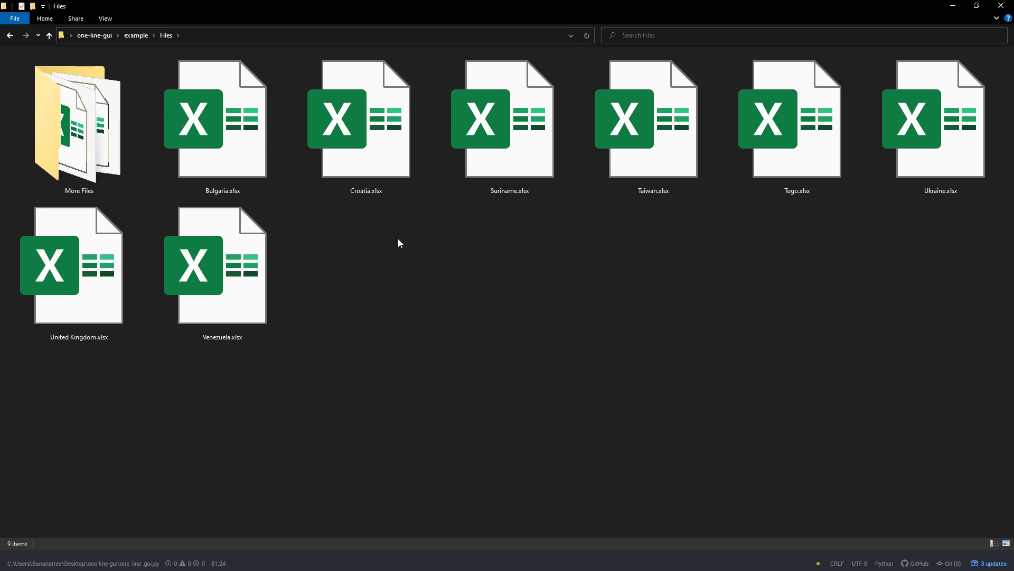
double_click(221, 118)
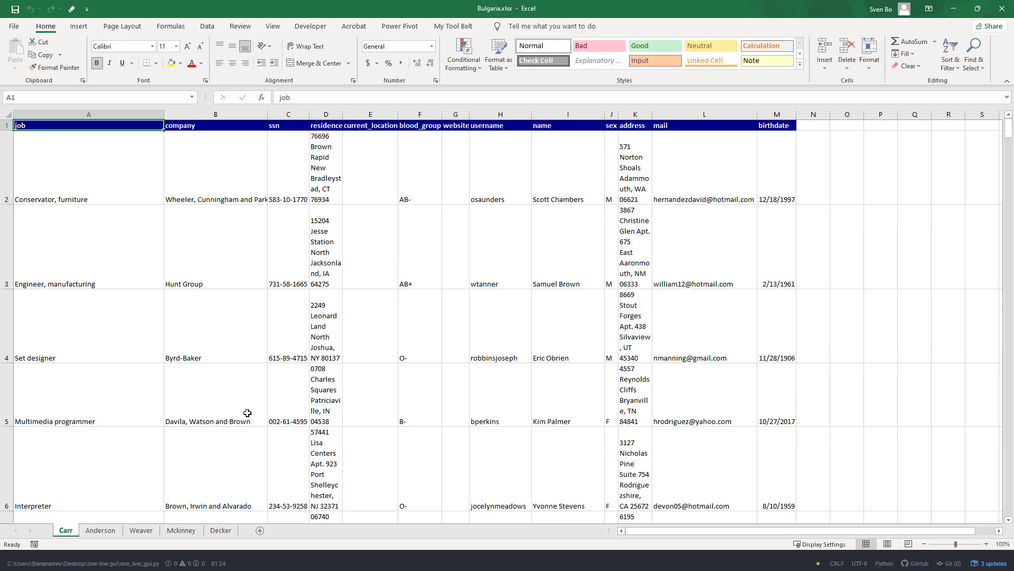
click(182, 530)
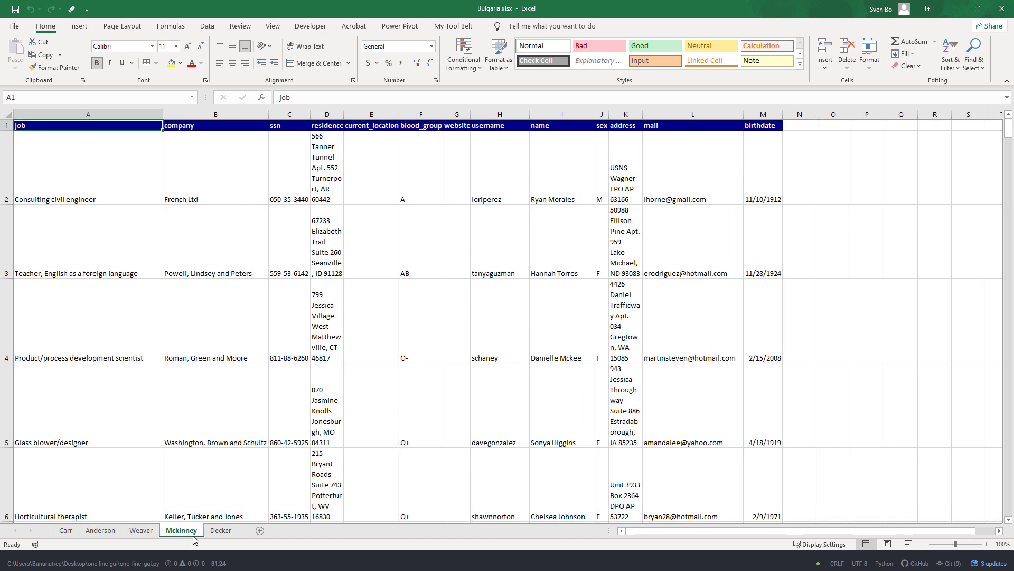
click(221, 530)
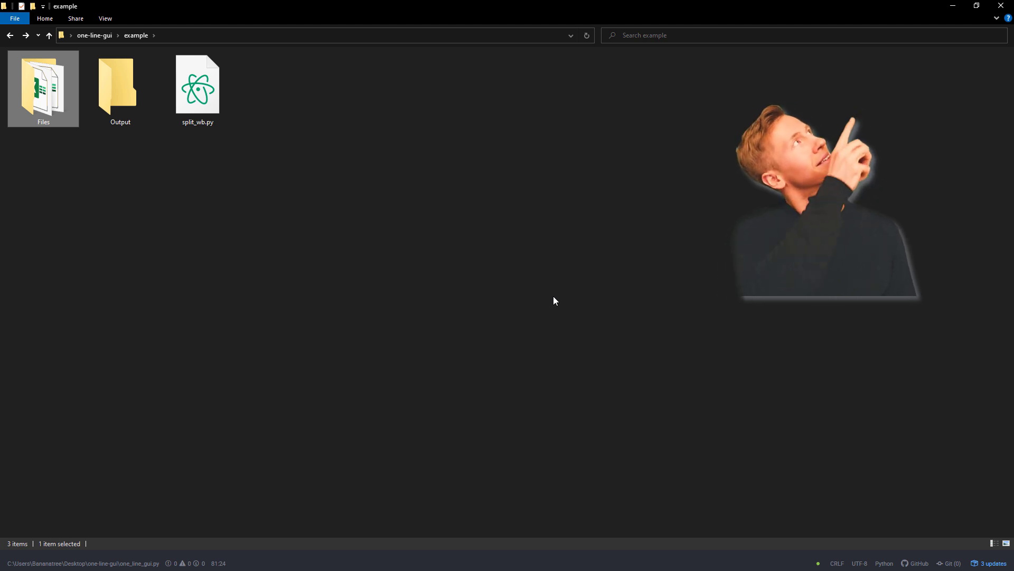
Step: Open split_wb.py from the example folder in Atom
click(197, 84)
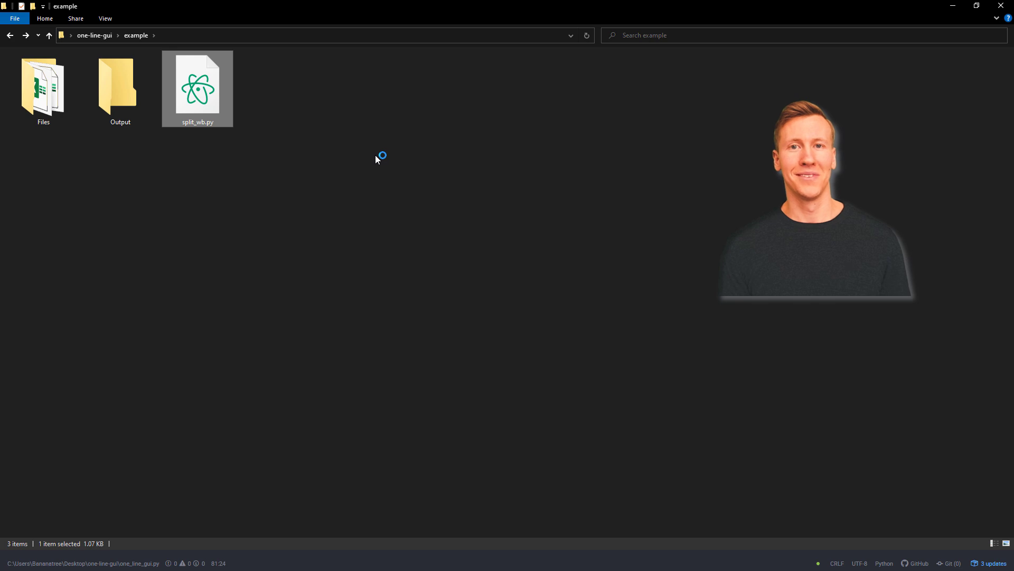
double_click(196, 84)
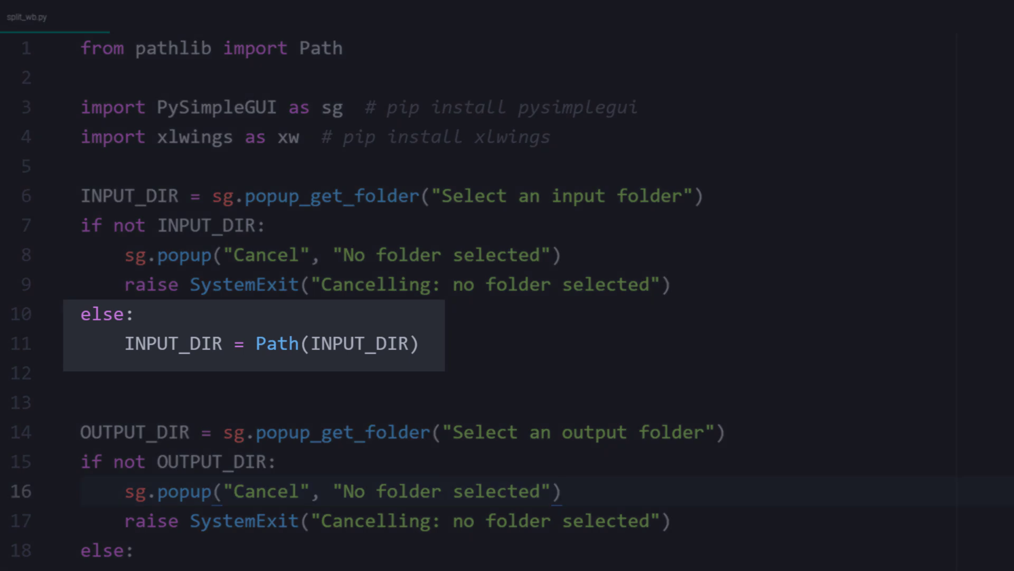
Step: Add sg.one_line_progress_meter("Current Progress", index + 1, len(files)) in the loop and sg.popup_ok("Task done!") after it
click(563, 490)
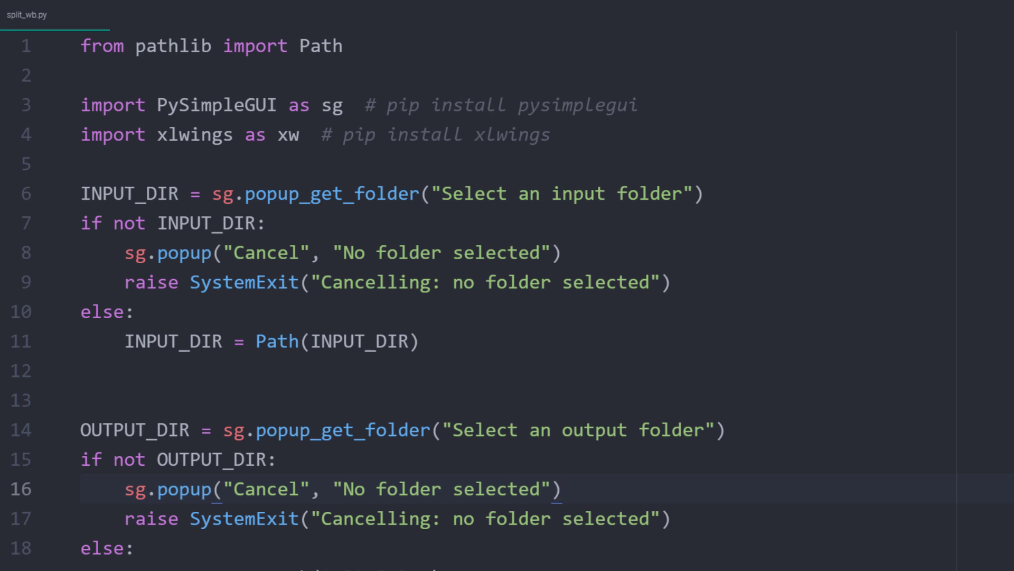
scroll(down, 3)
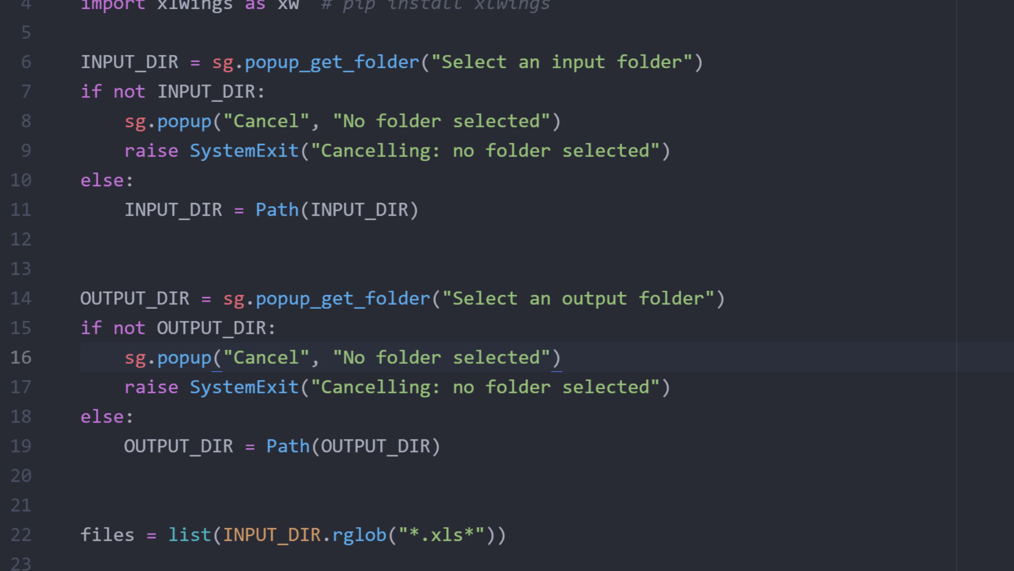
scroll(down, 3)
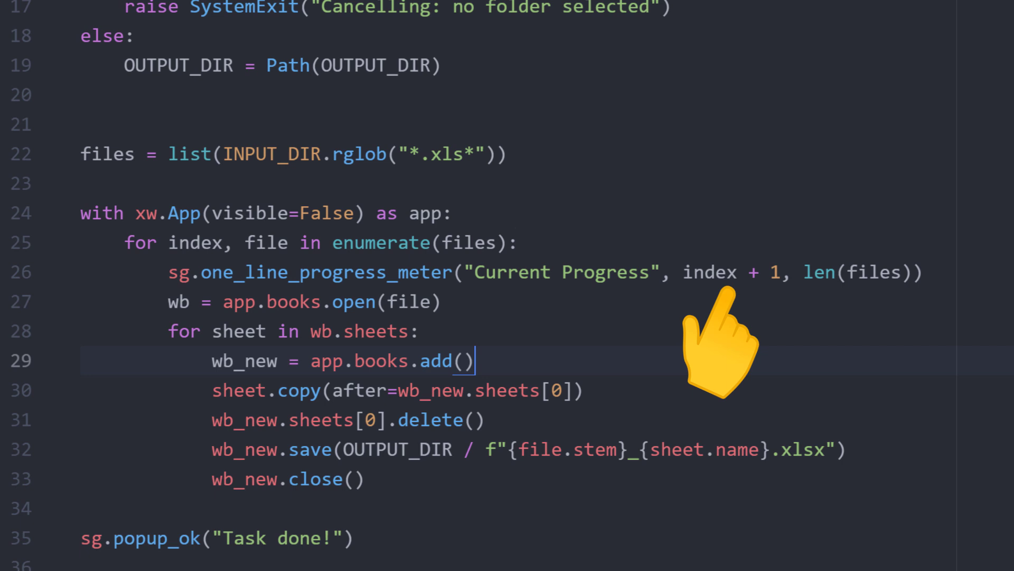
mouse_move(828, 336)
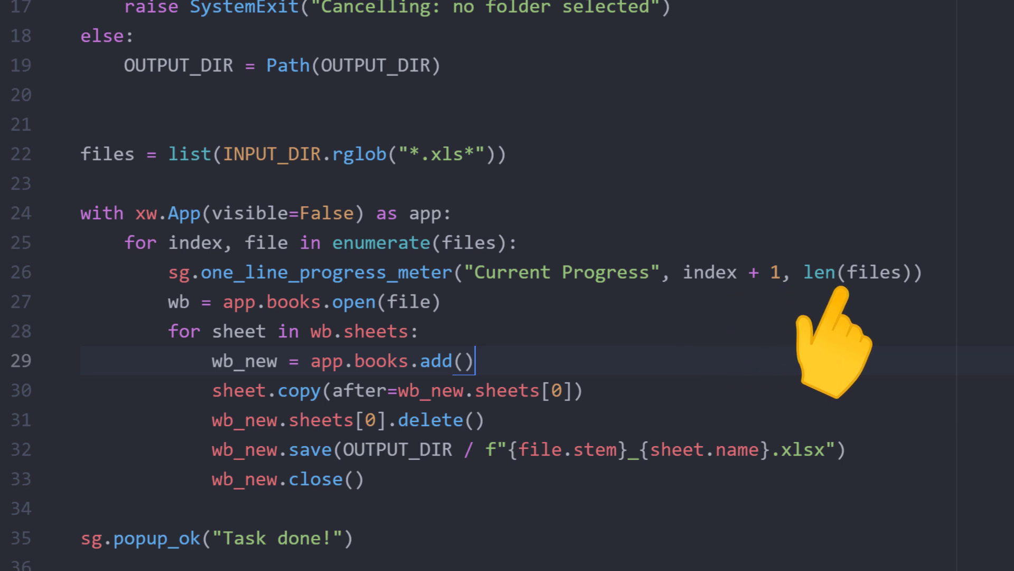
mouse_move(841, 329)
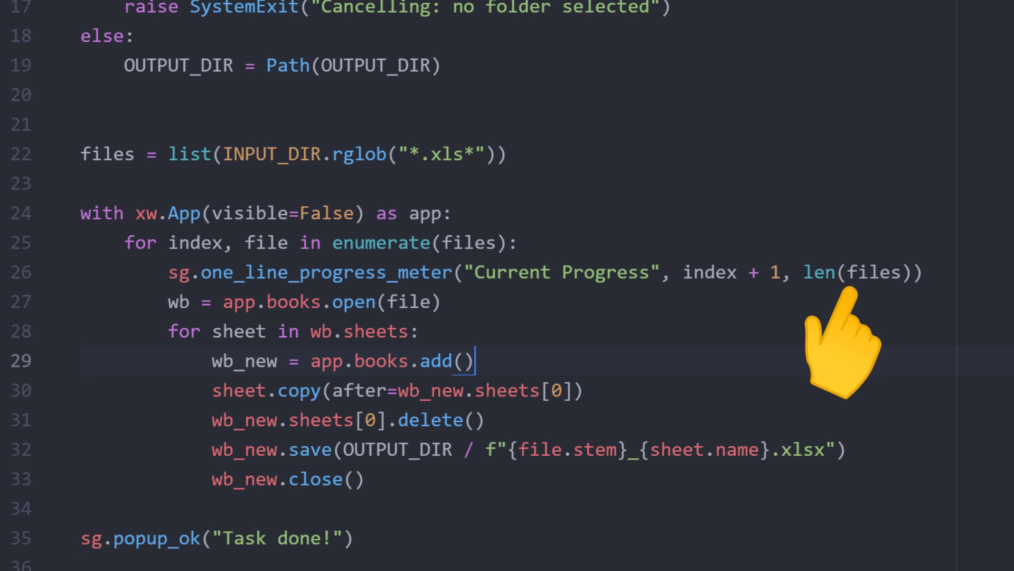
mouse_move(388, 472)
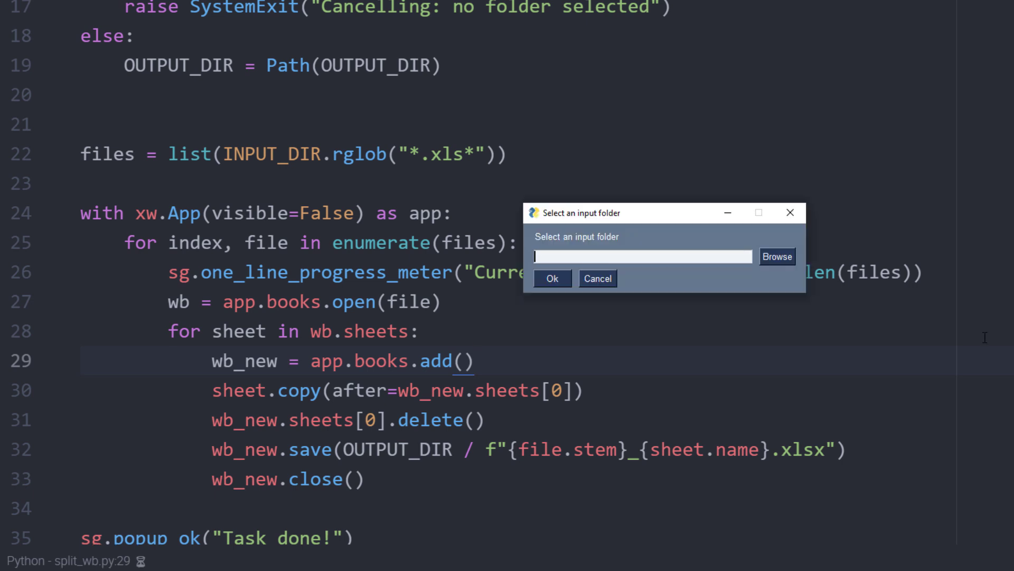
Step: Run split_wb.py with Files as input and Output as output folder, then dismiss Task done
click(777, 256)
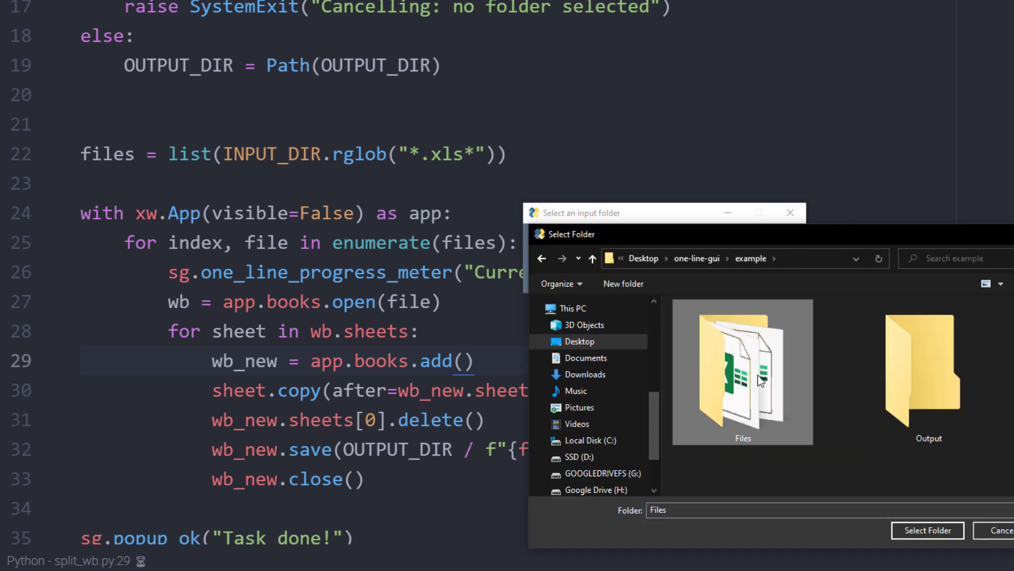
click(926, 530)
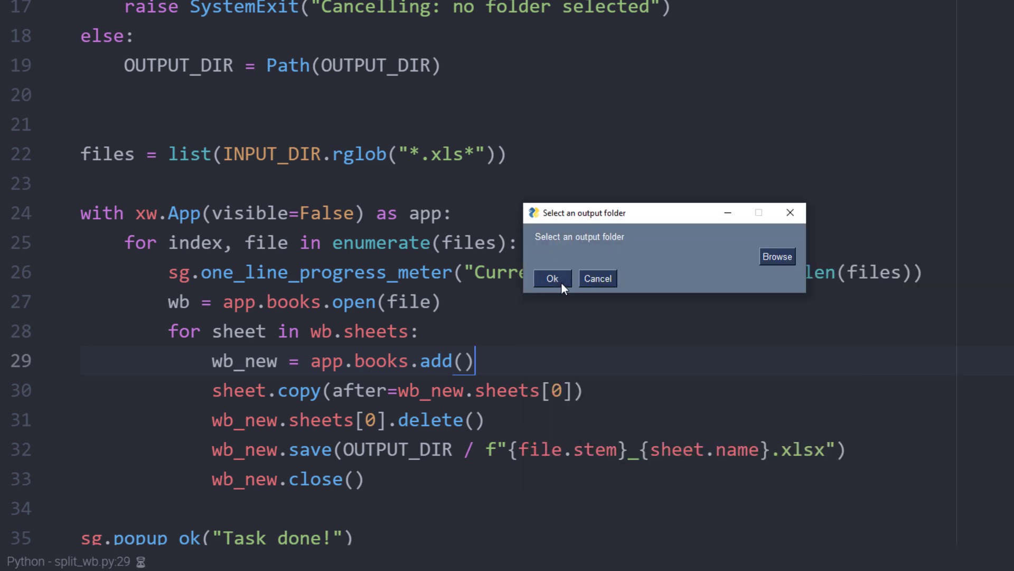
click(777, 256)
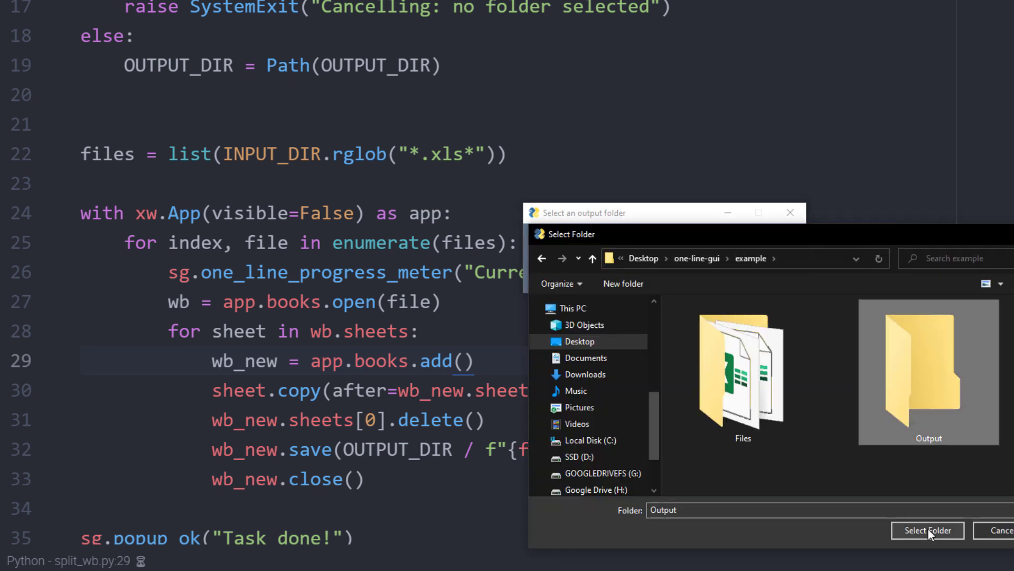
click(927, 529)
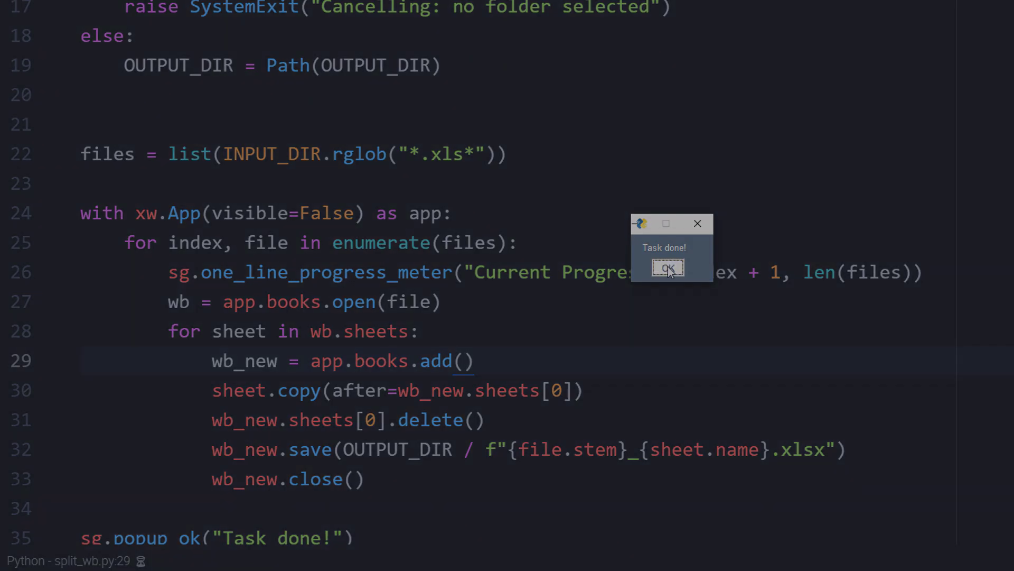
click(667, 267)
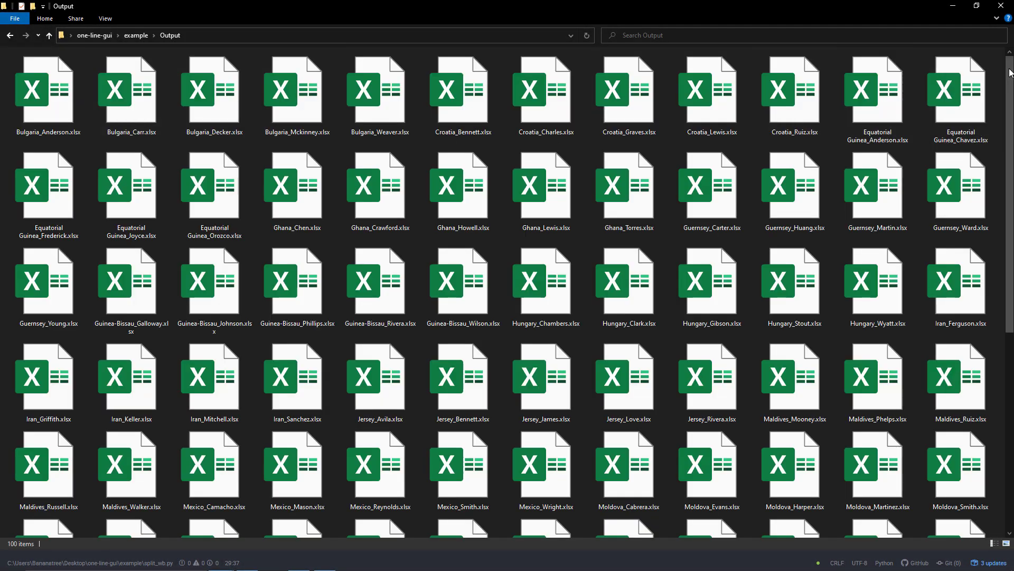
Step: Scroll through the split workbooks in Output down to the last Venezuela files
scroll(down, 3)
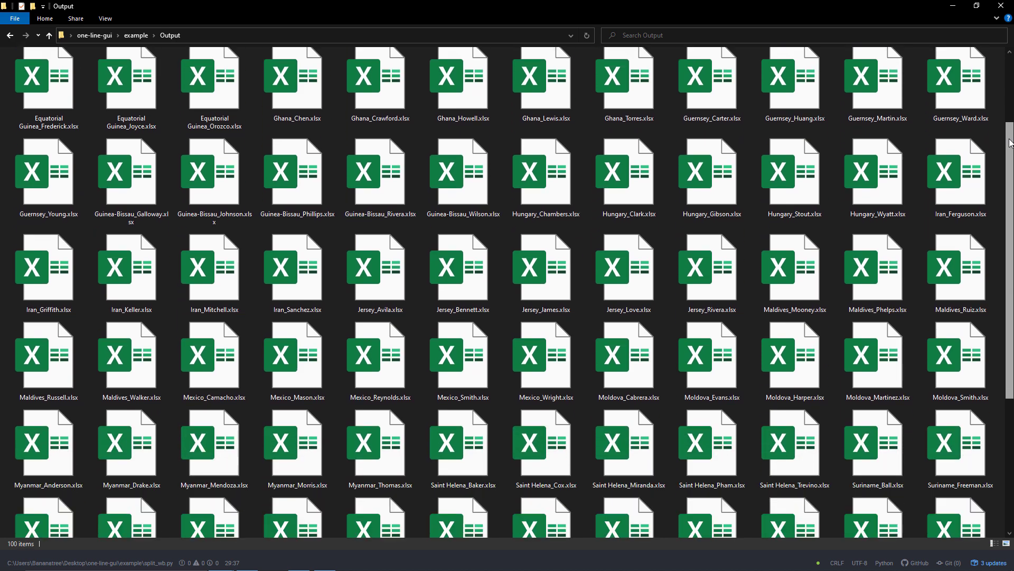
scroll(down, 3)
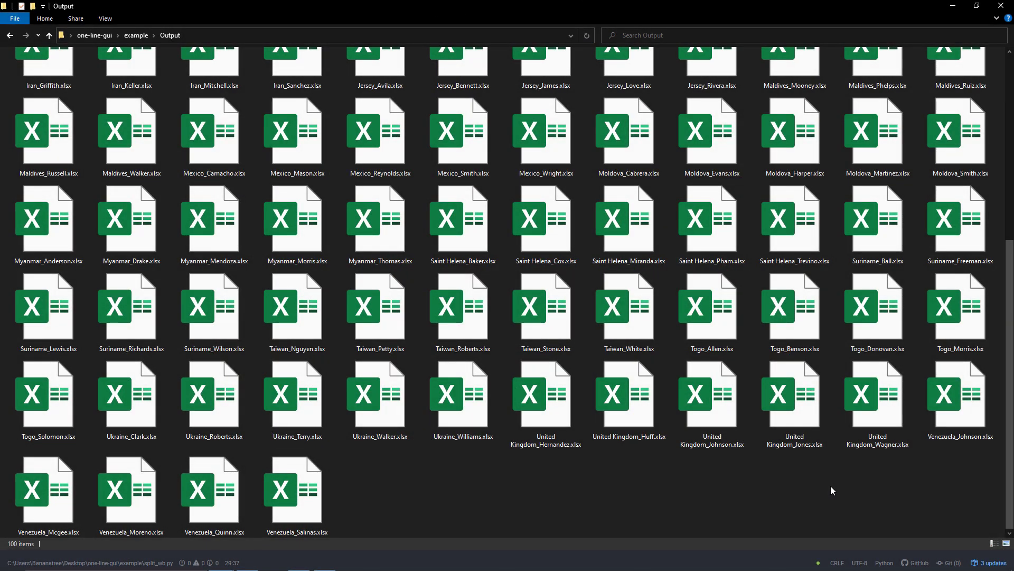
click(49, 34)
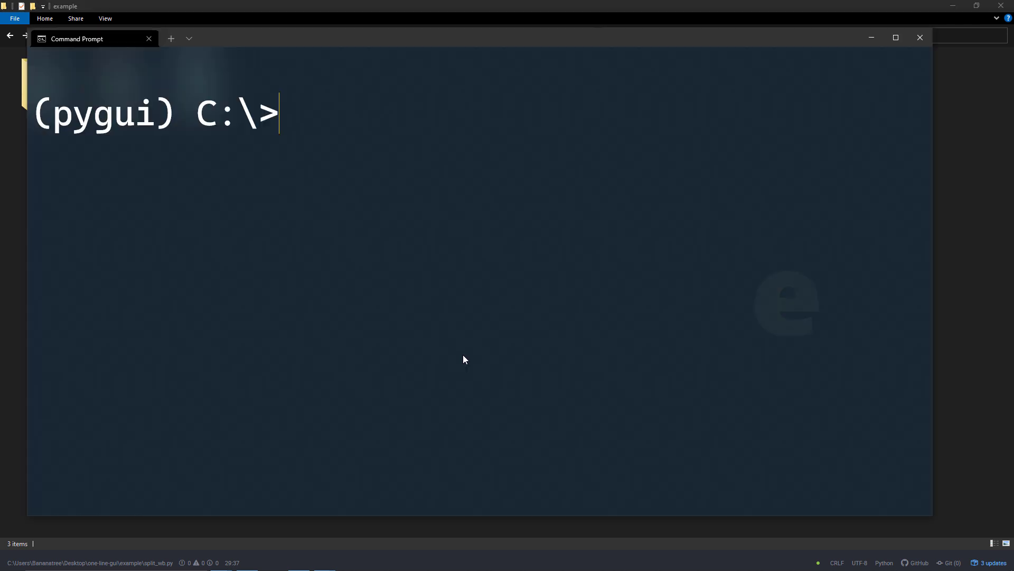
Step: Install the psgcompiler package with pip in the pygui environment
text(pip install psgc)
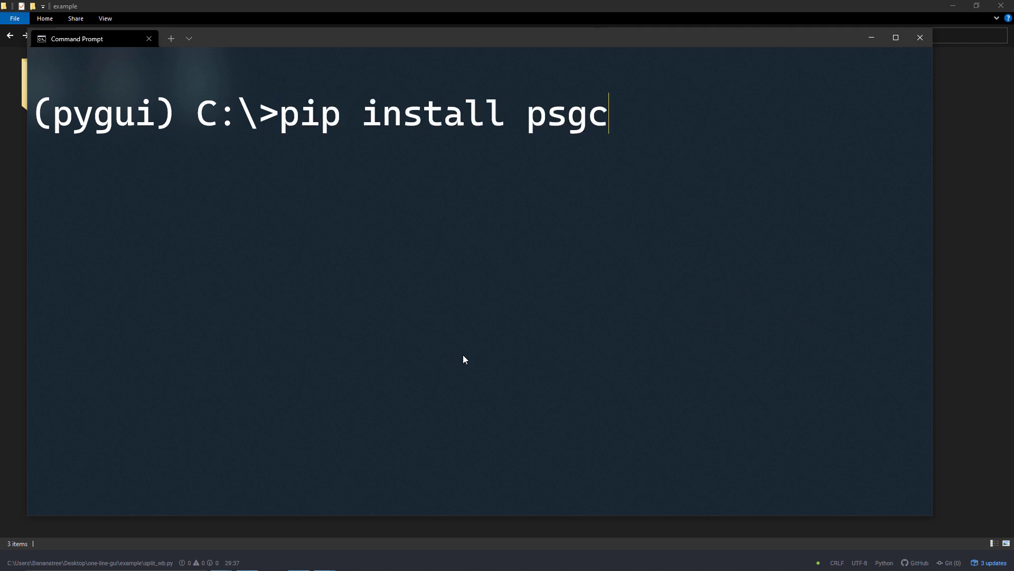
text(ompiler)
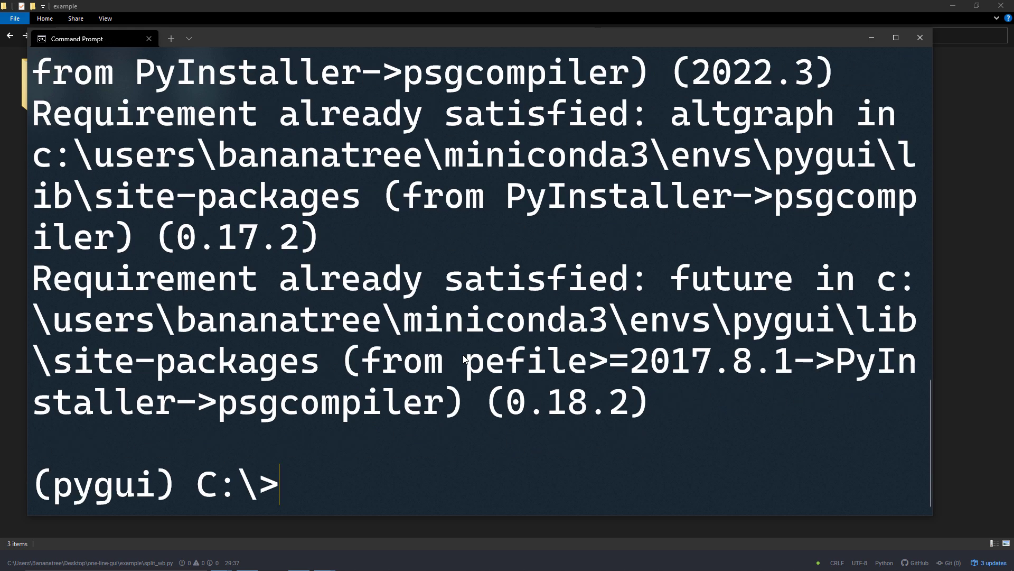
text(psgcompiler)
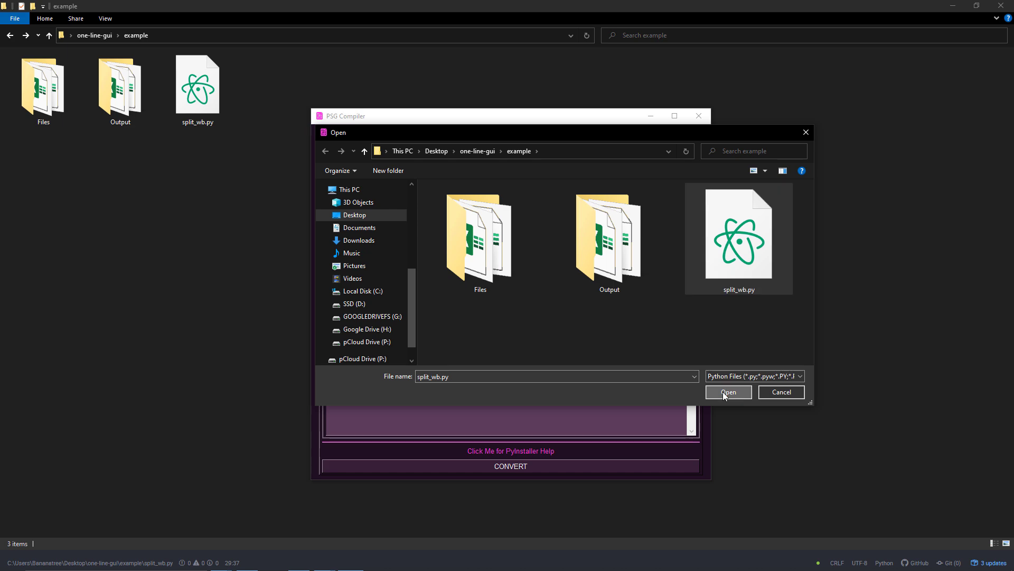
Step: Build split_wb.exe from split_wb.py in PSG Compiler, then close the compiler
click(728, 392)
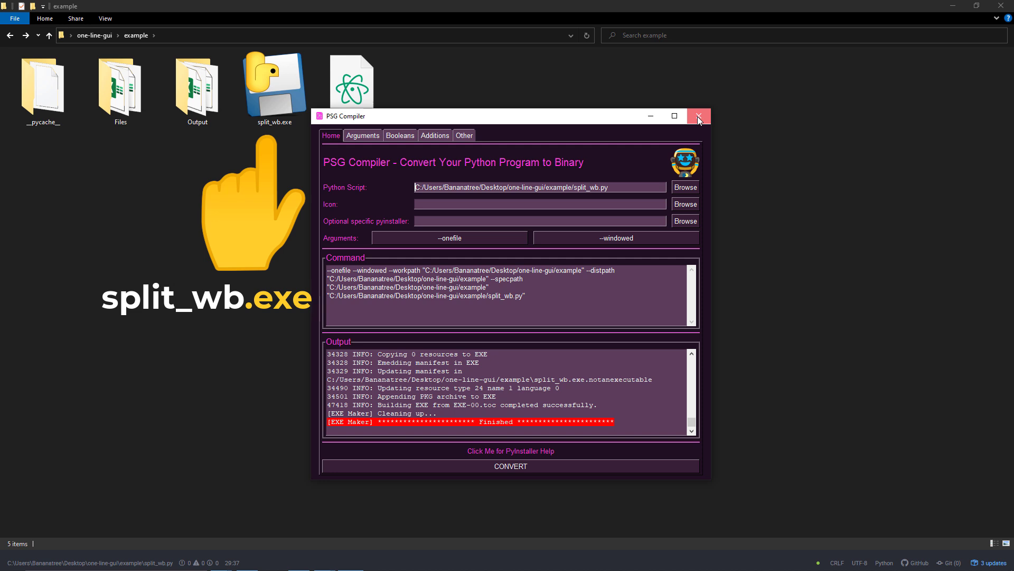
click(698, 116)
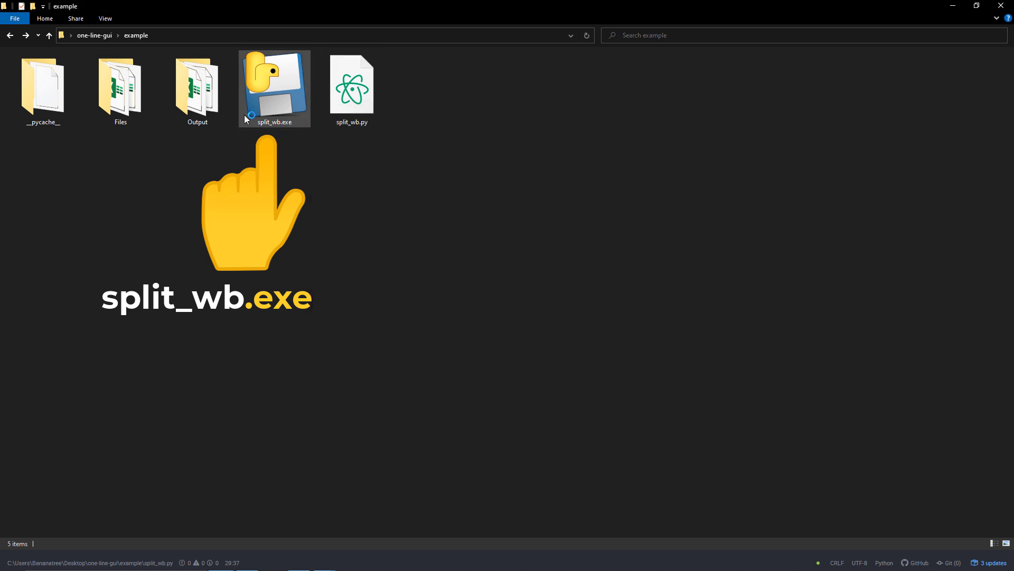
click(42, 87)
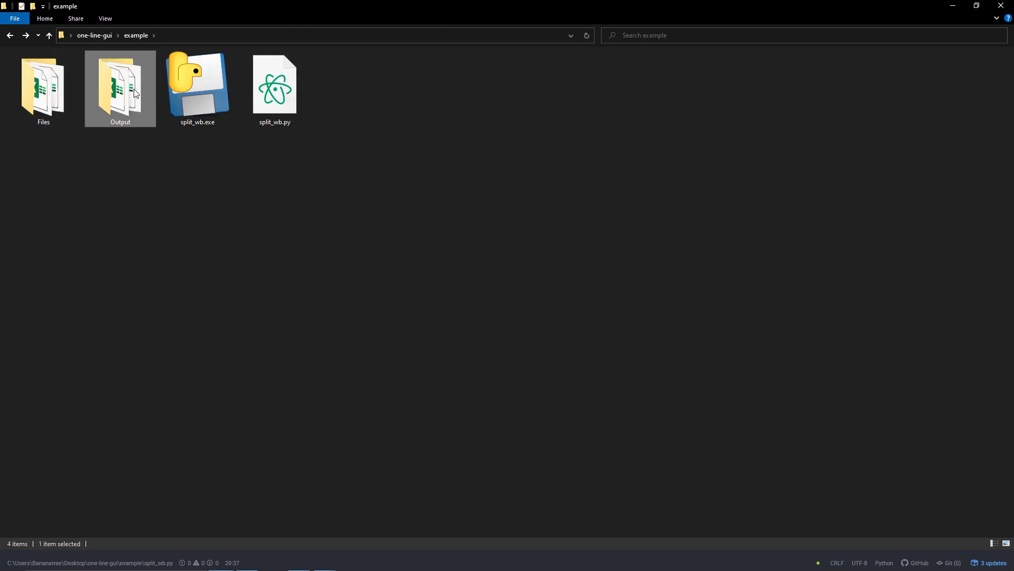
Step: Run split_wb.exe with Files as input and Output as destination, checking Output before and after
double_click(119, 84)
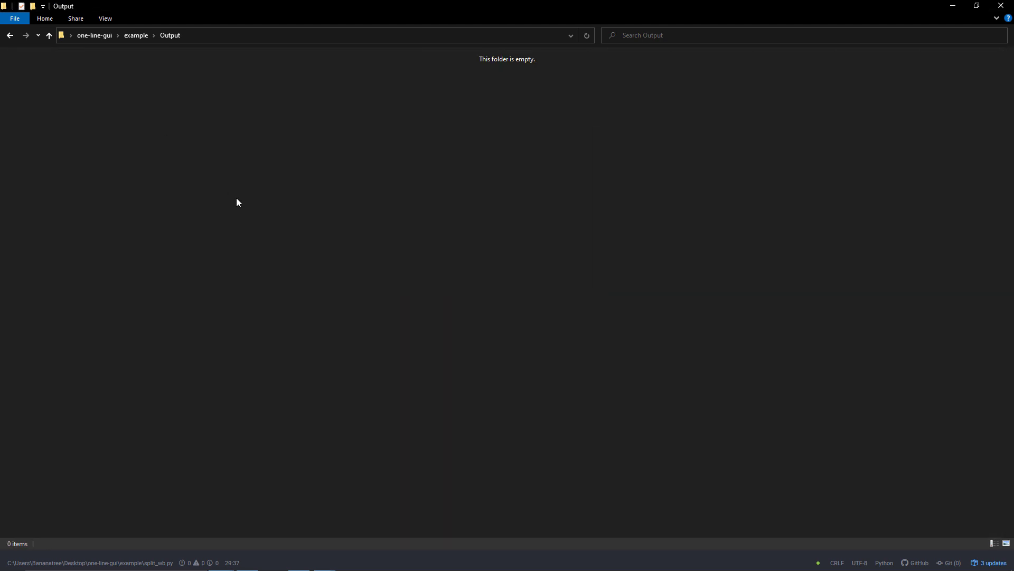
double_click(196, 84)
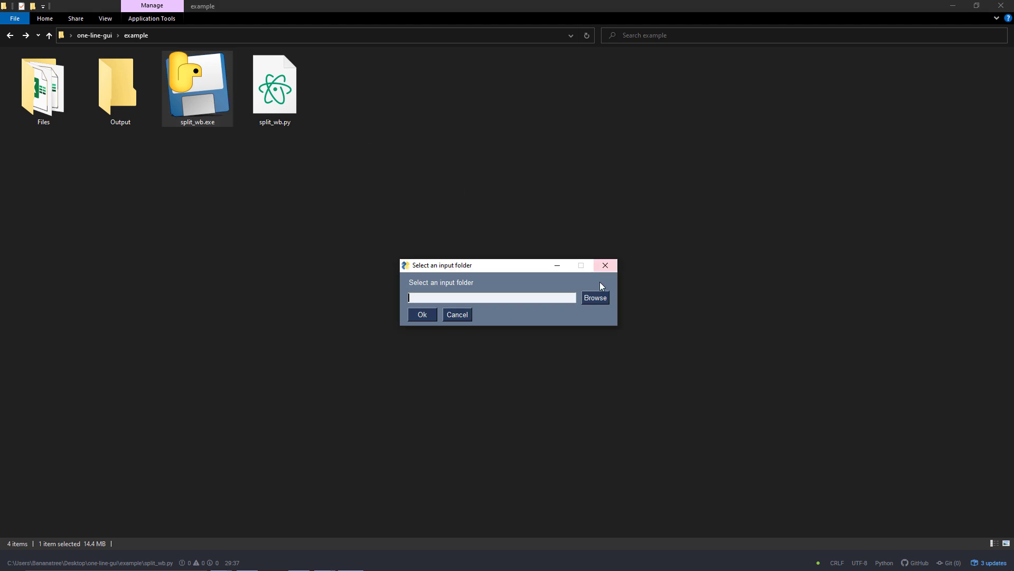
click(594, 297)
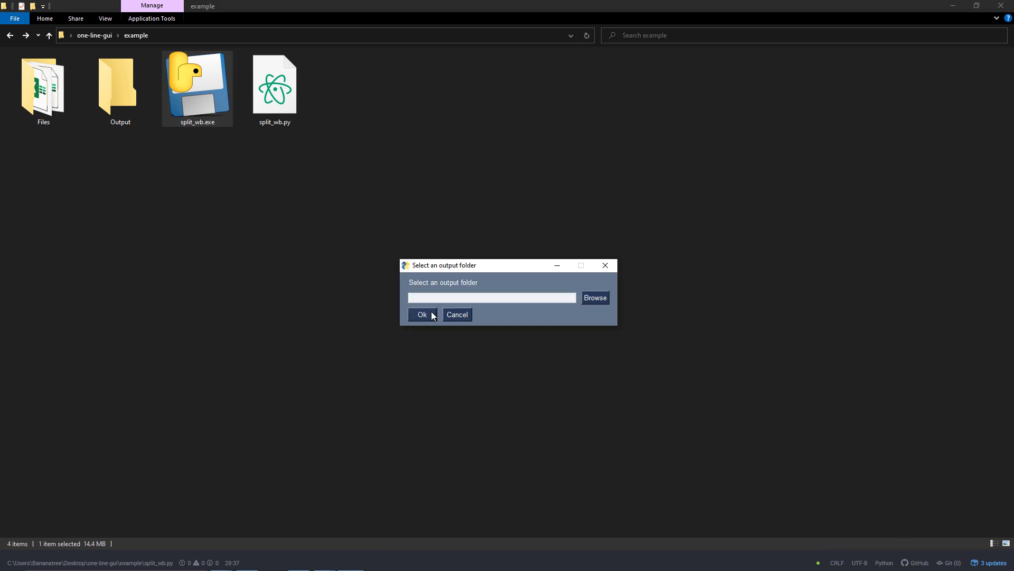
click(593, 297)
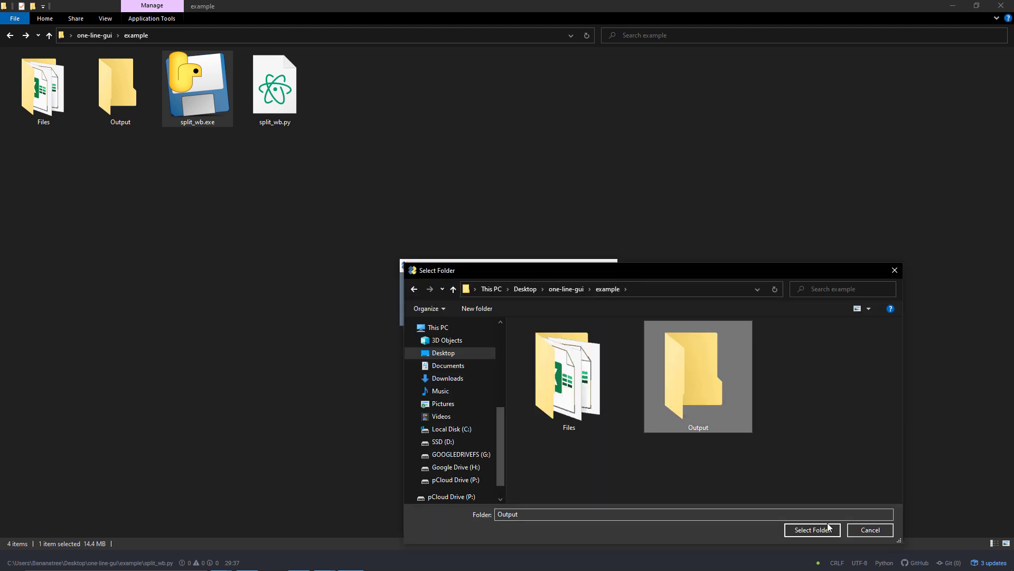
click(812, 529)
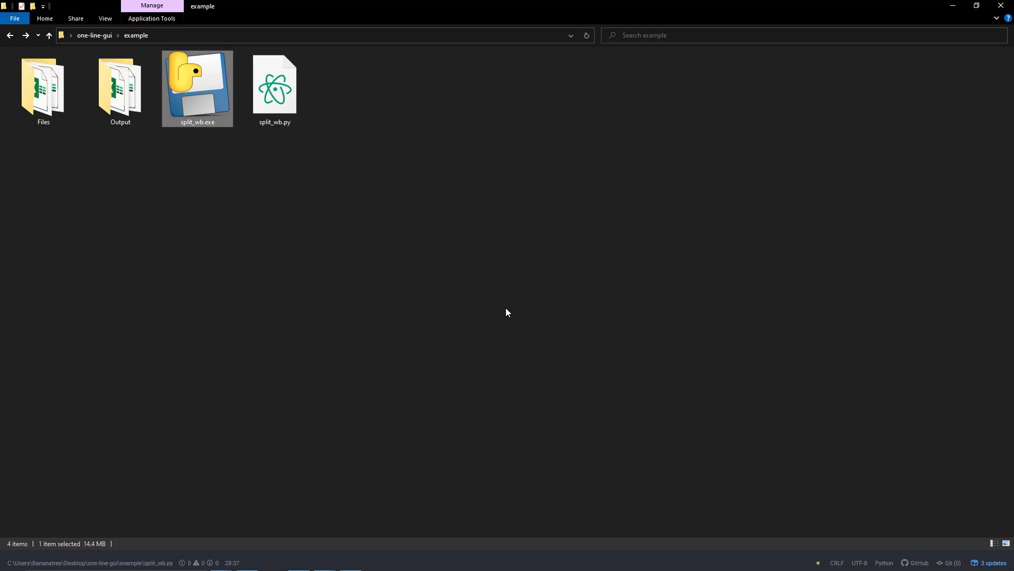
double_click(120, 84)
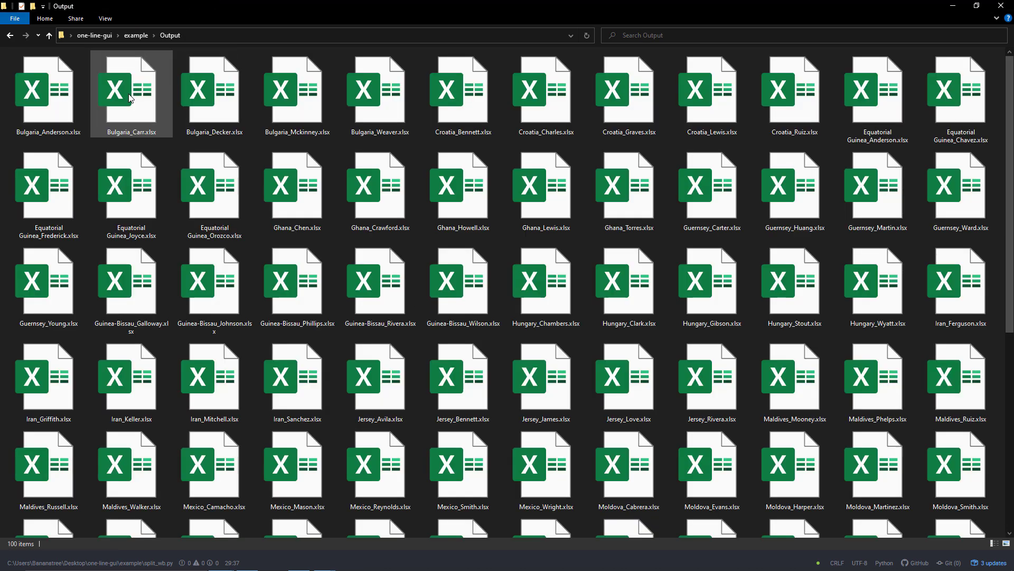